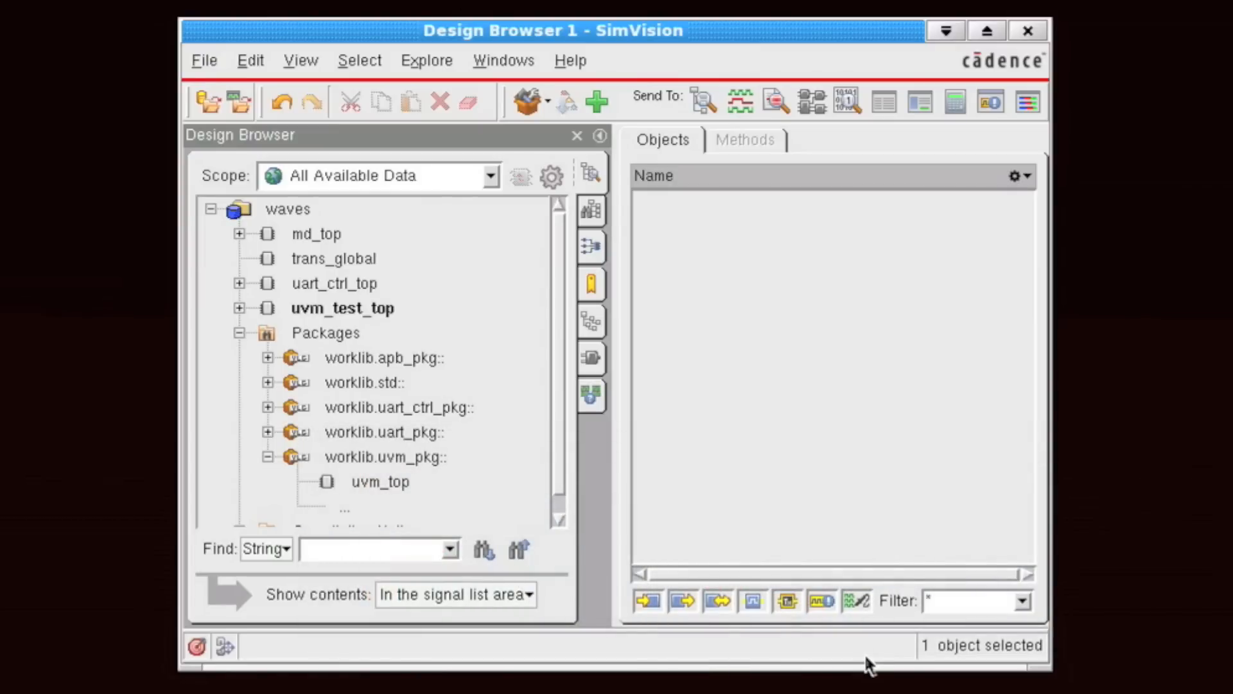
pyautogui.moveTo(293, 331)
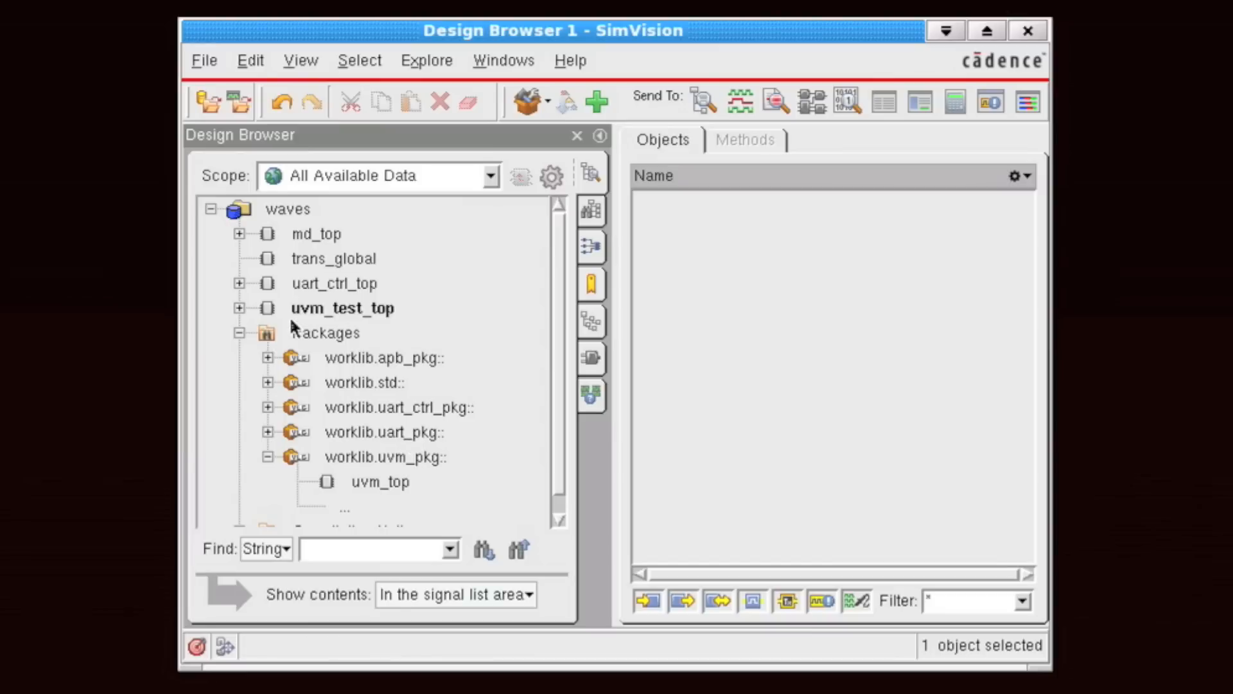
# Expand uvm_test_top in the Design Browser and inspect the streams under bus_collector.
pyautogui.click(384, 458)
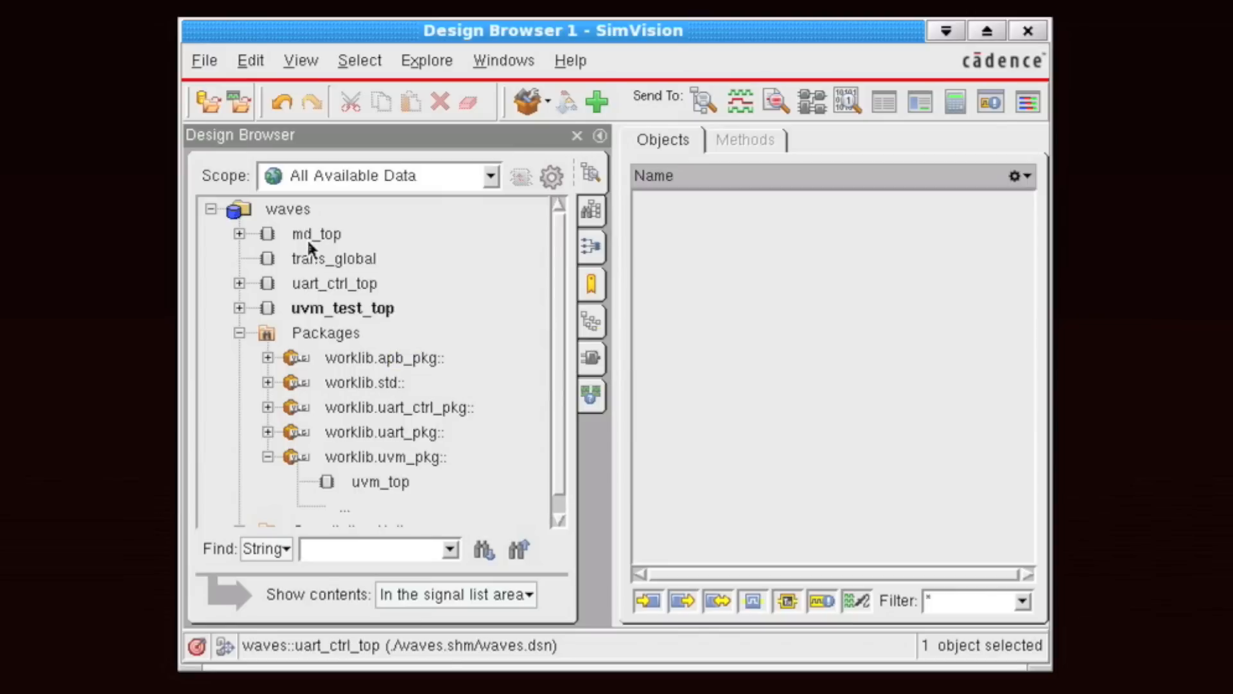
pyautogui.click(341, 308)
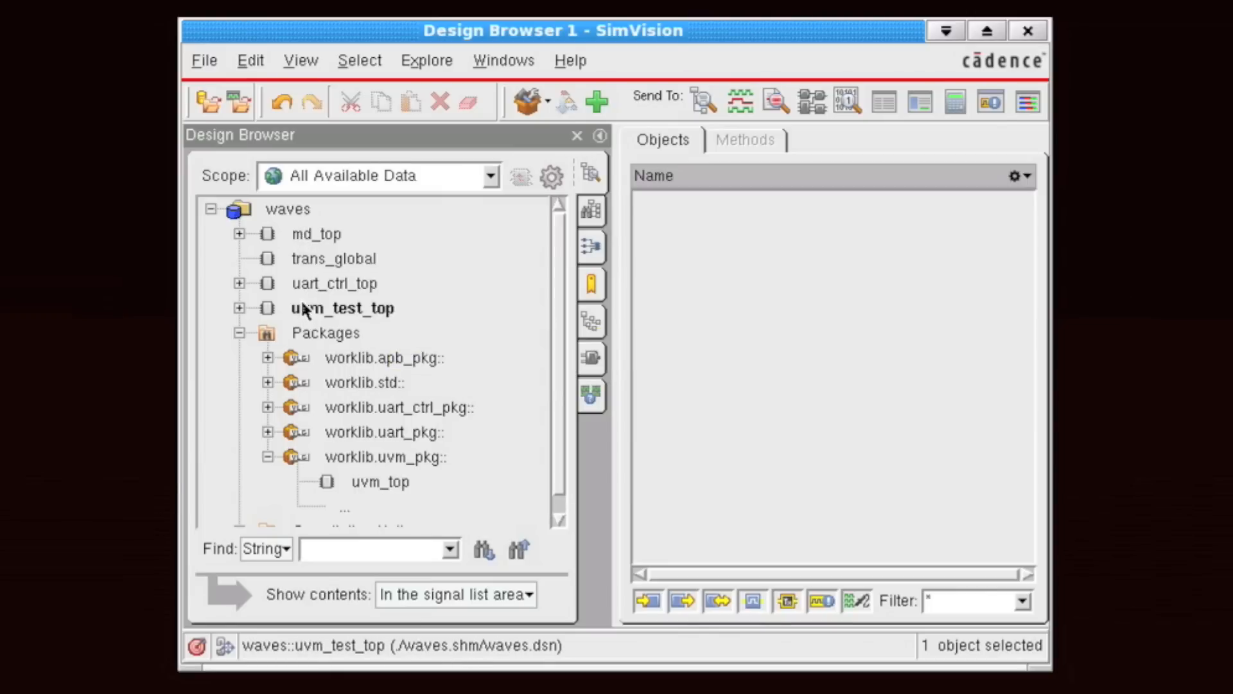
pyautogui.moveTo(322, 332)
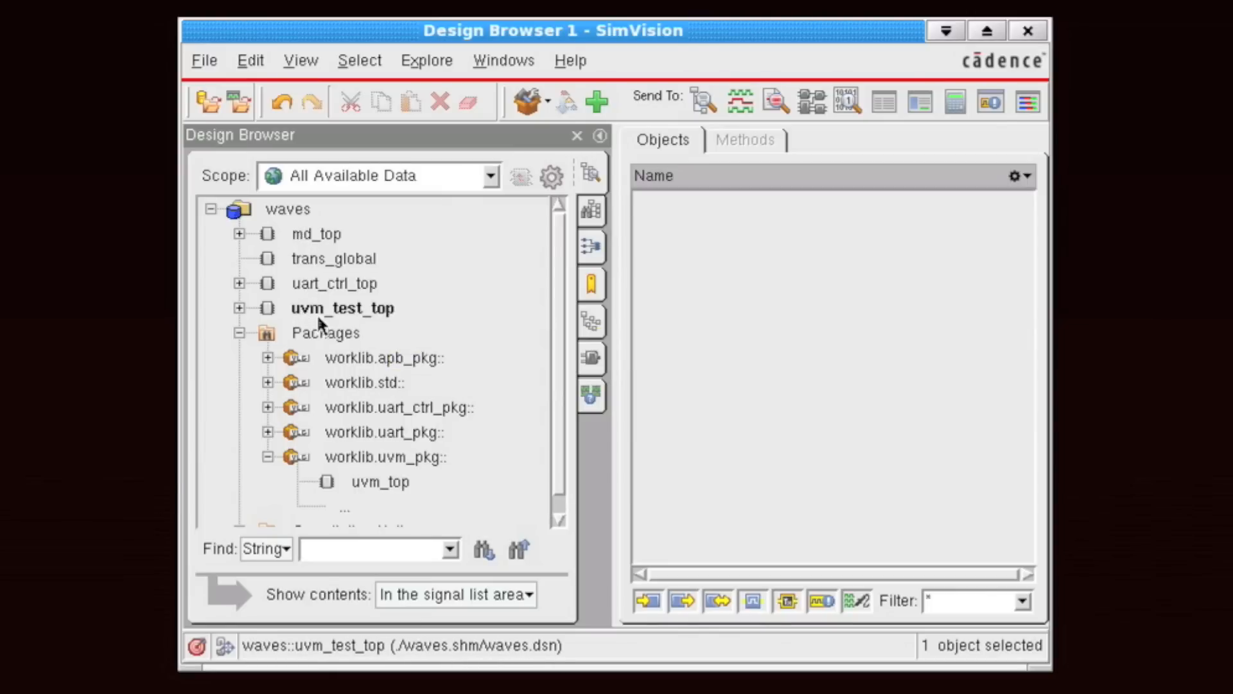
pyautogui.moveTo(349, 331)
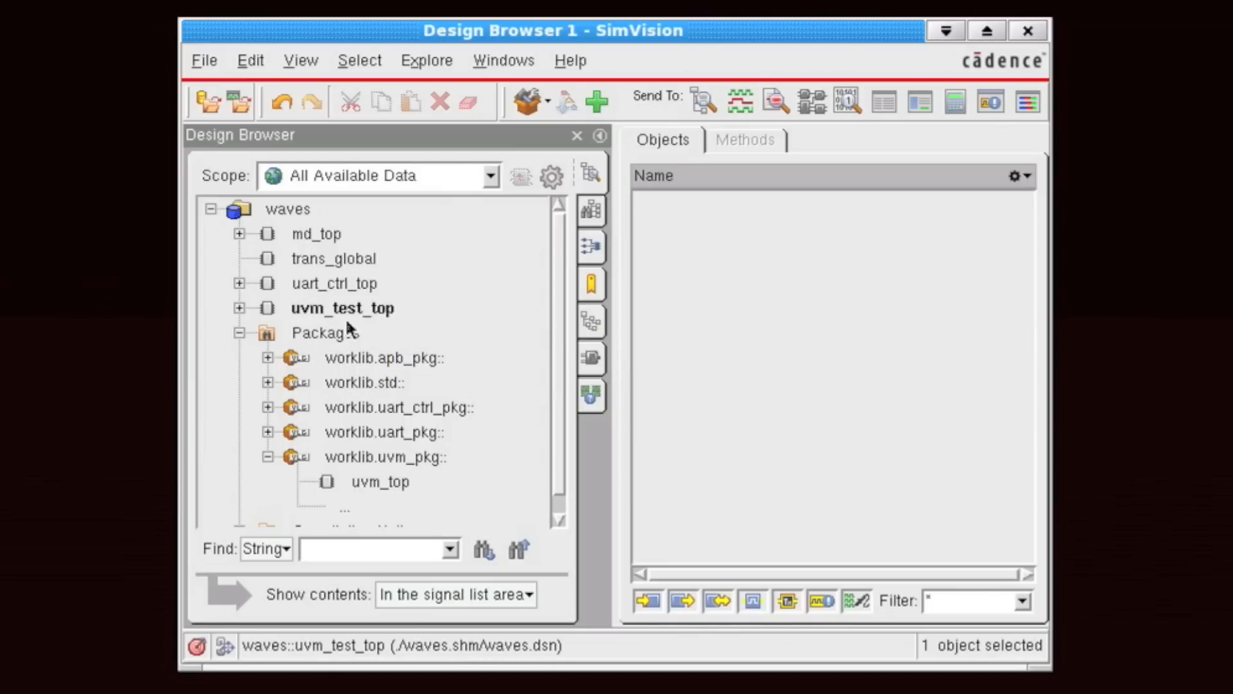
pyautogui.click(239, 309)
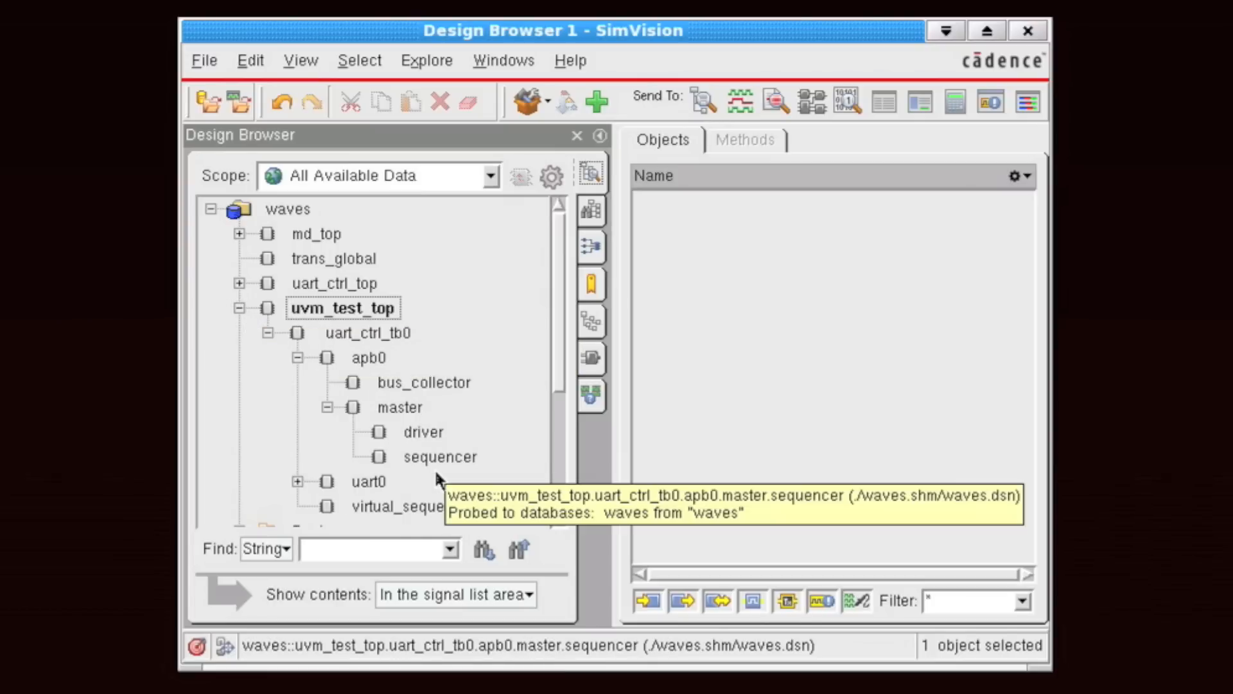
pyautogui.click(424, 382)
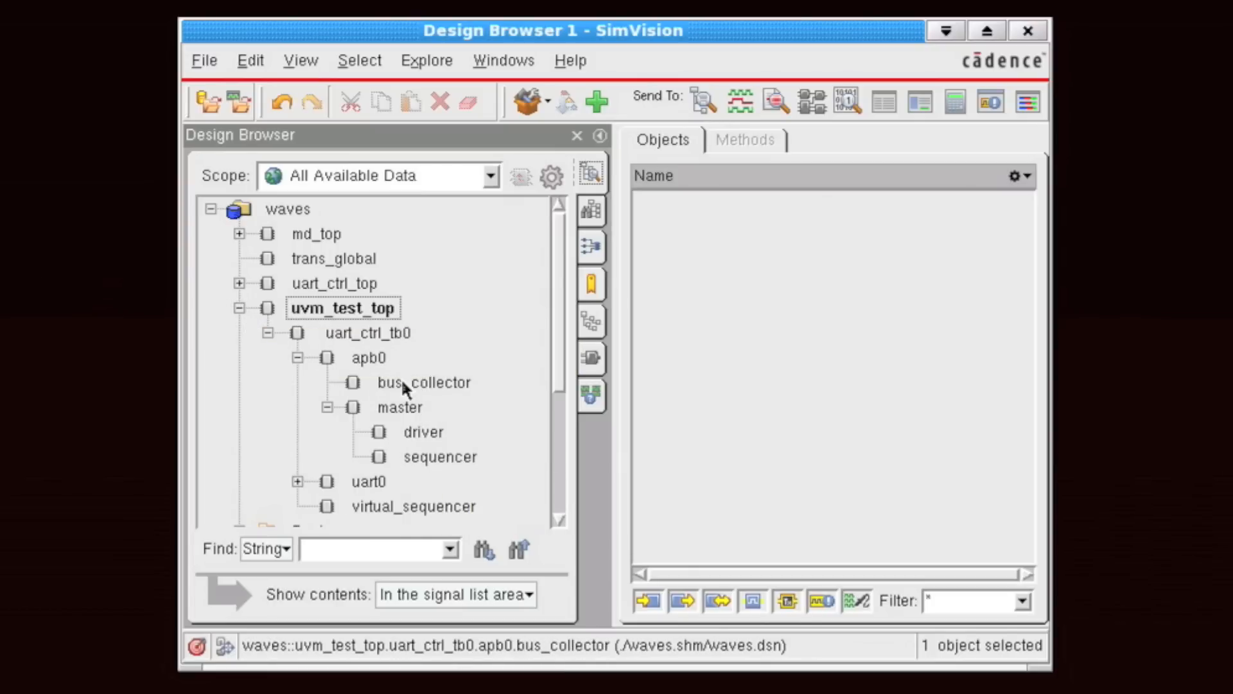
pyautogui.click(424, 383)
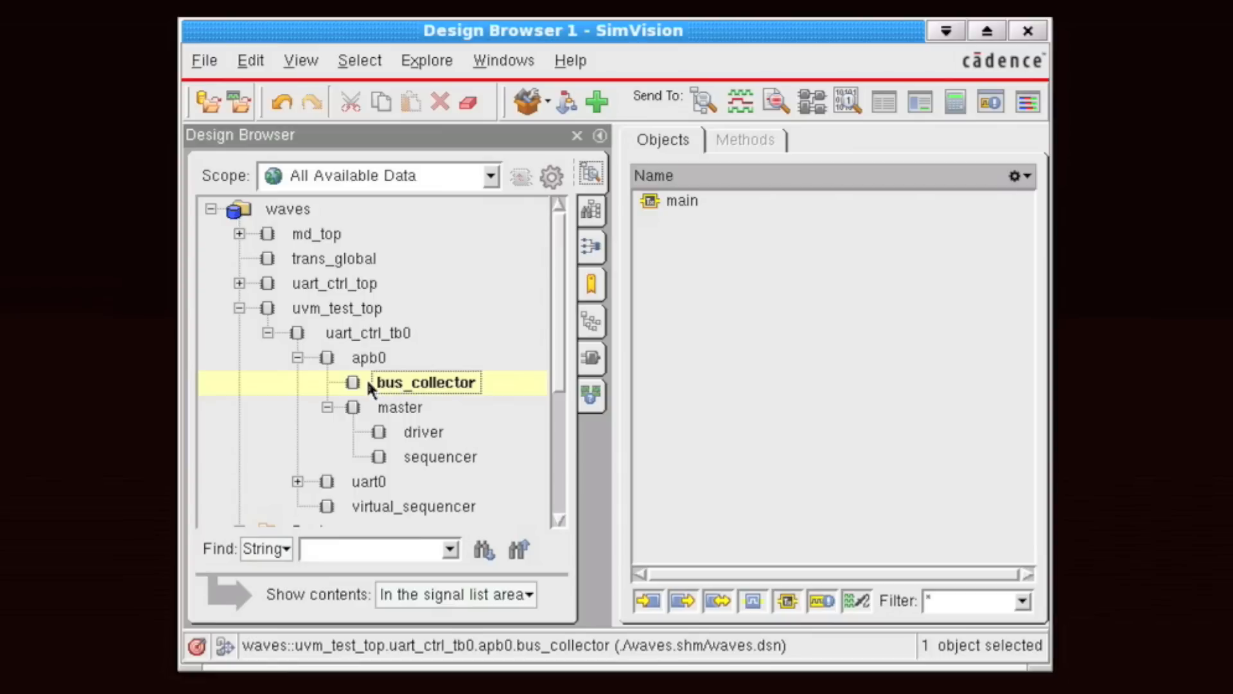
pyautogui.moveTo(399, 402)
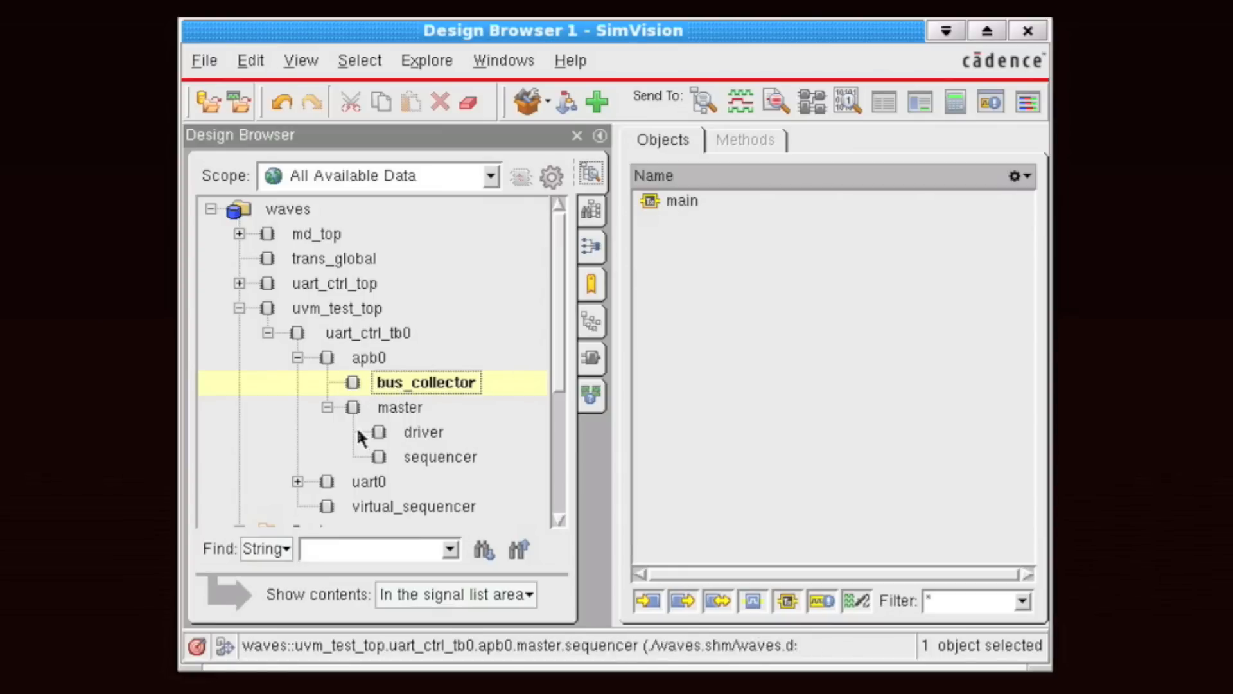
pyautogui.click(424, 383)
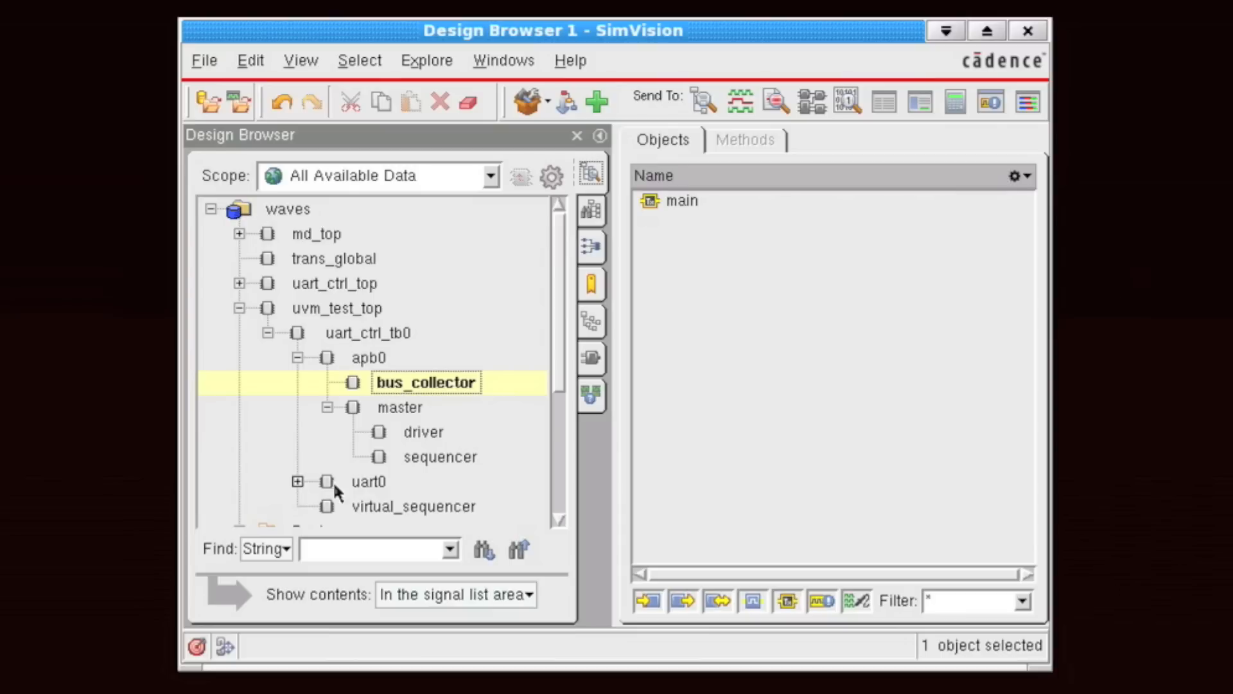
pyautogui.scroll(-3)
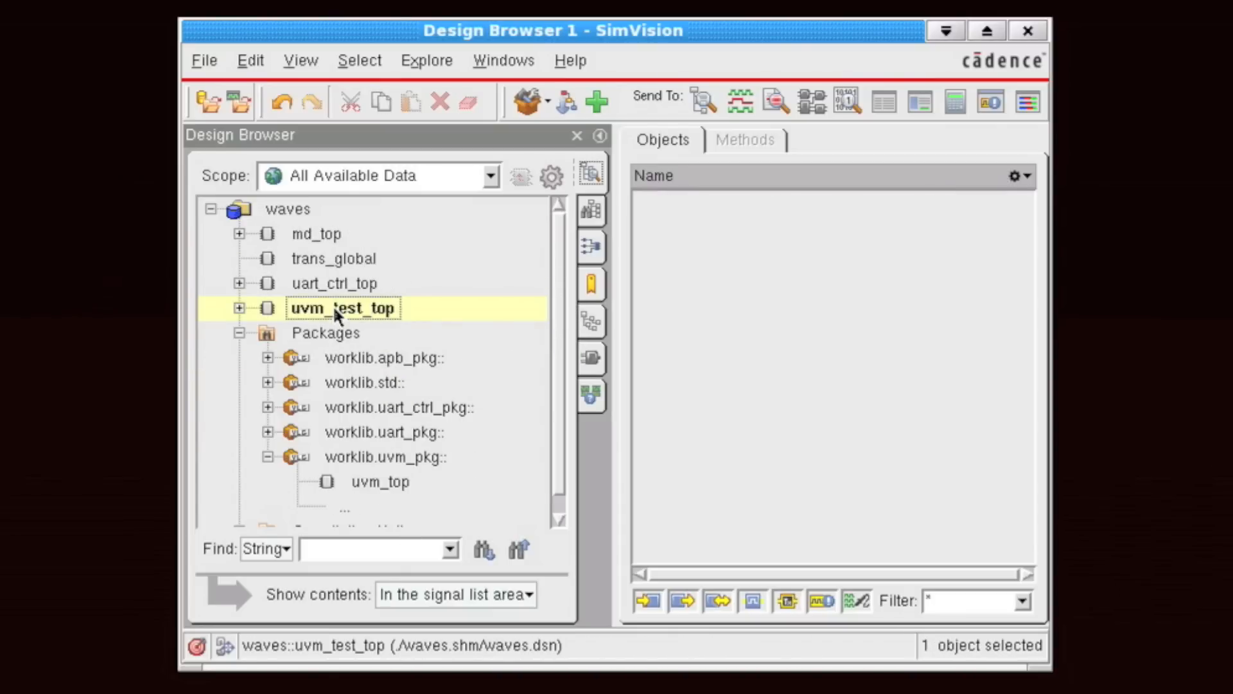
pyautogui.moveTo(336, 315)
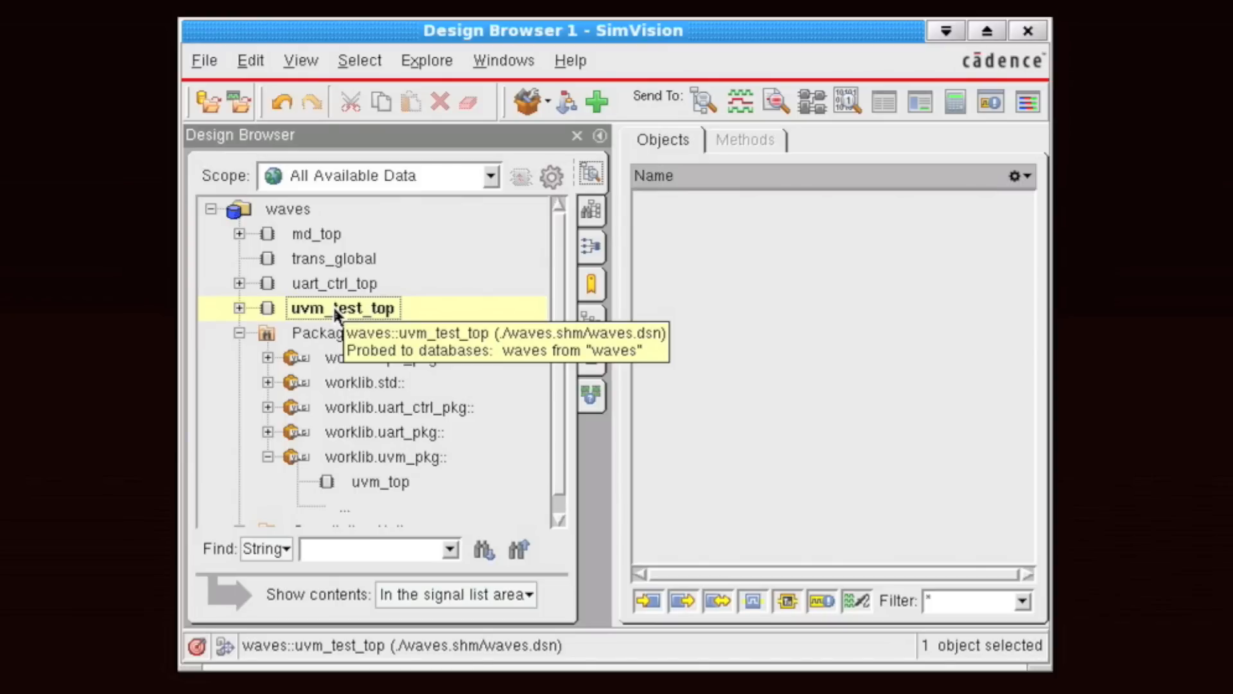
pyautogui.moveTo(483, 52)
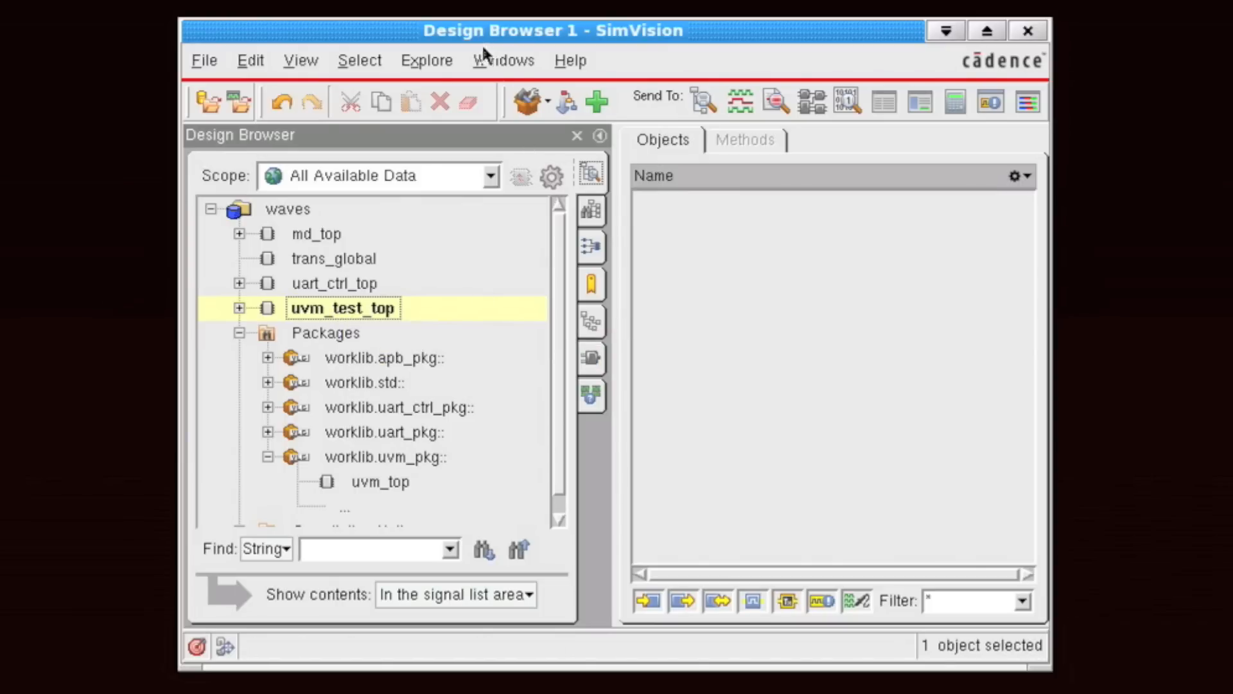
# Send the selected uvm_test_top scope to a new Transaction Stripe Chart window.
pyautogui.click(502, 59)
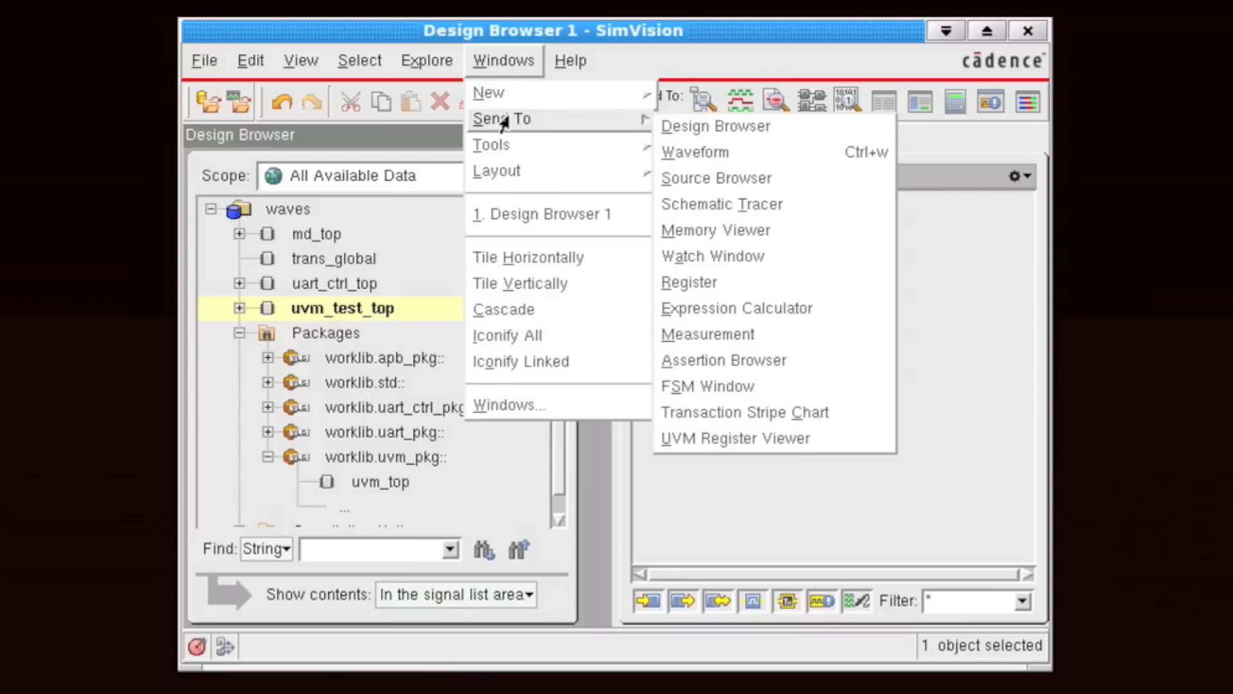
pyautogui.moveTo(732, 52)
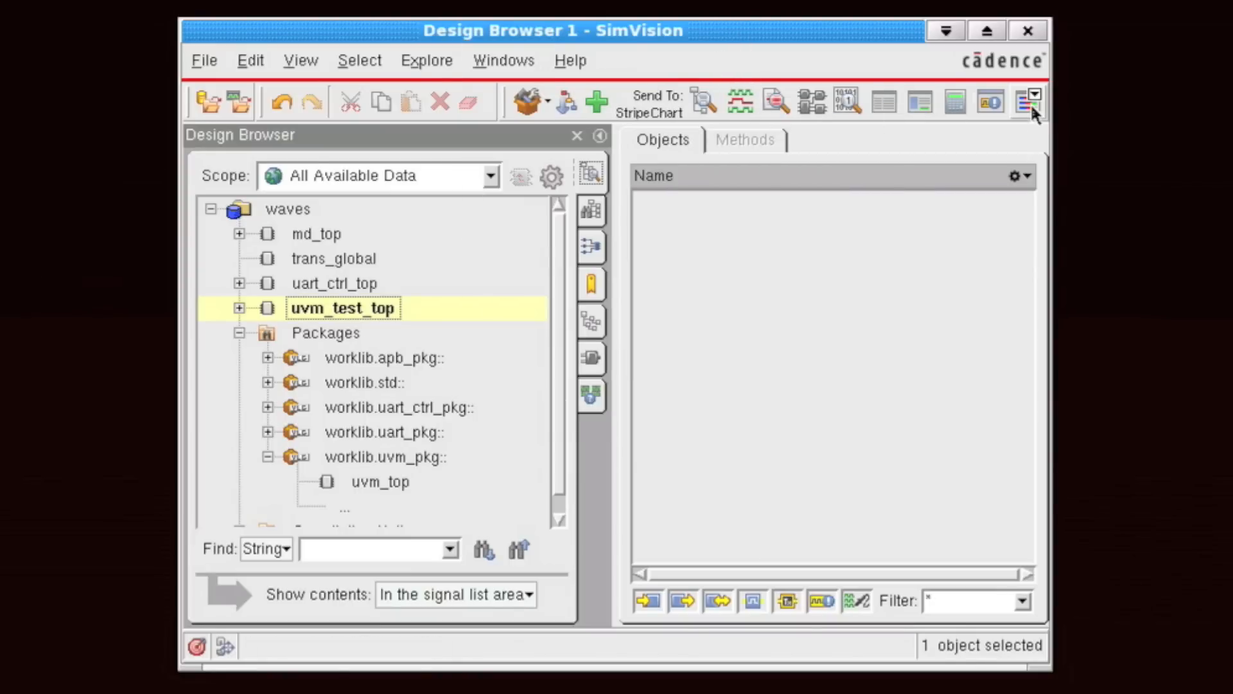
pyautogui.moveTo(1024, 103)
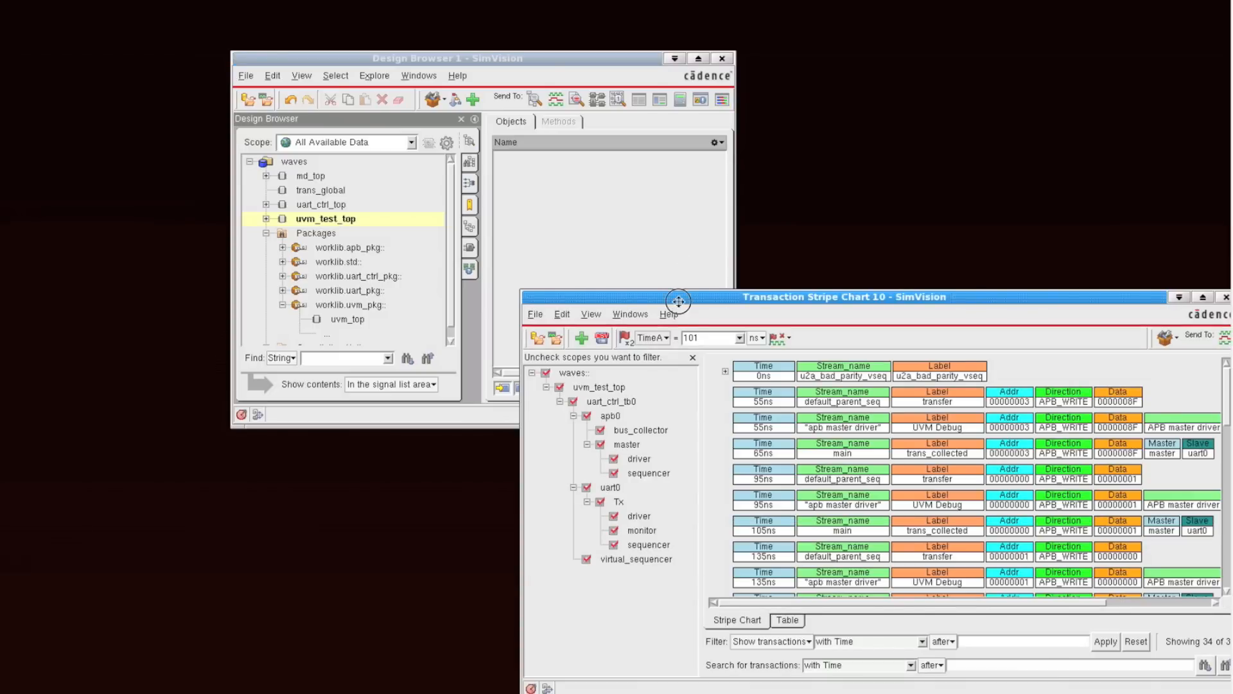
# Maximize the Transaction Stripe Chart window over the Design Browser, showing 34 of 34 transactions.
pyautogui.moveTo(678, 300); pyautogui.dragTo(349, 50)
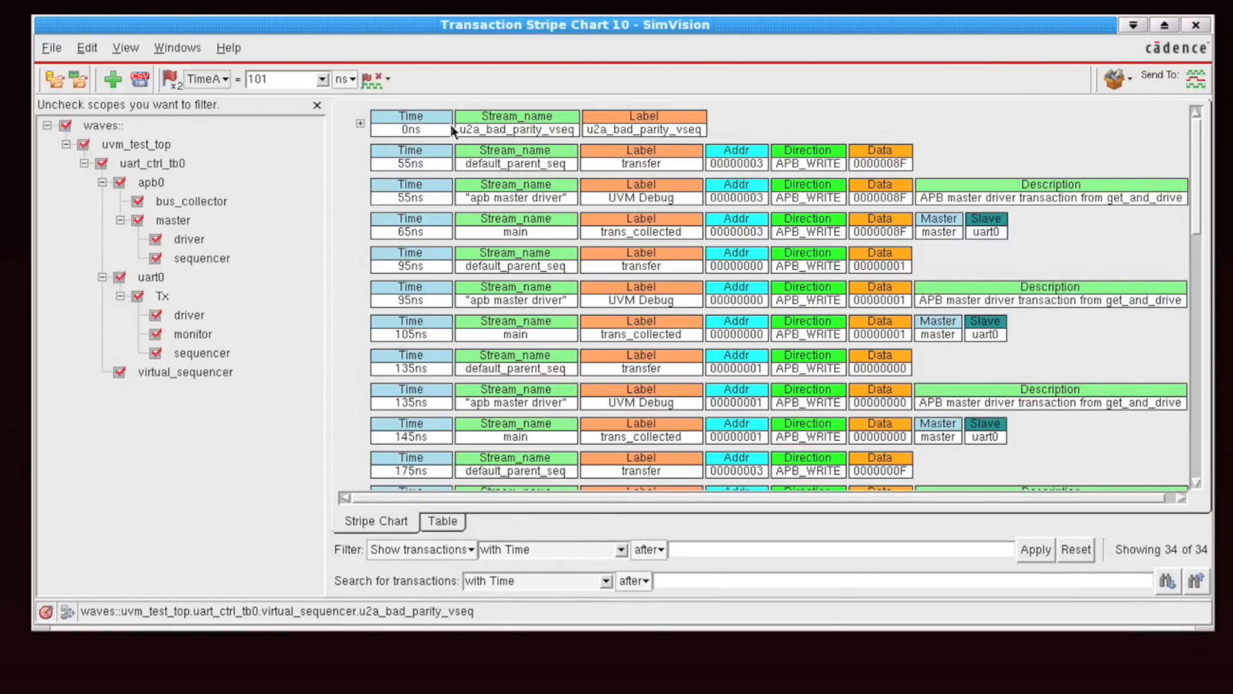
pyautogui.moveTo(421, 131)
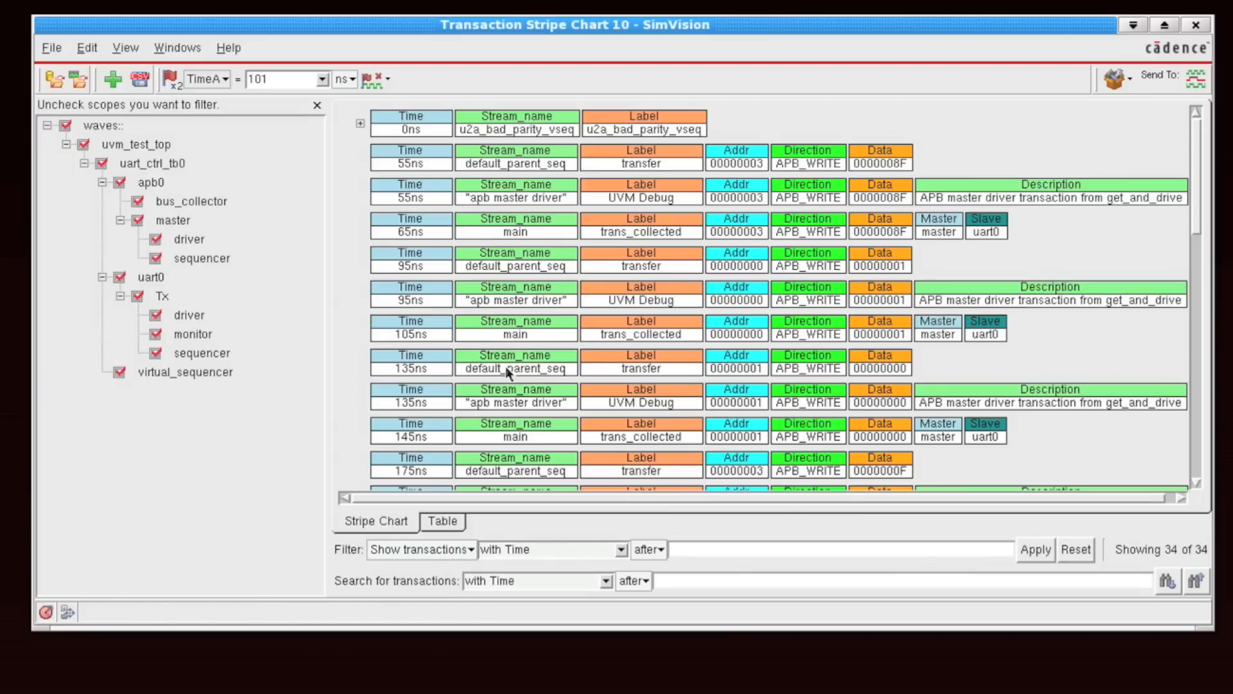
pyautogui.moveTo(154, 190)
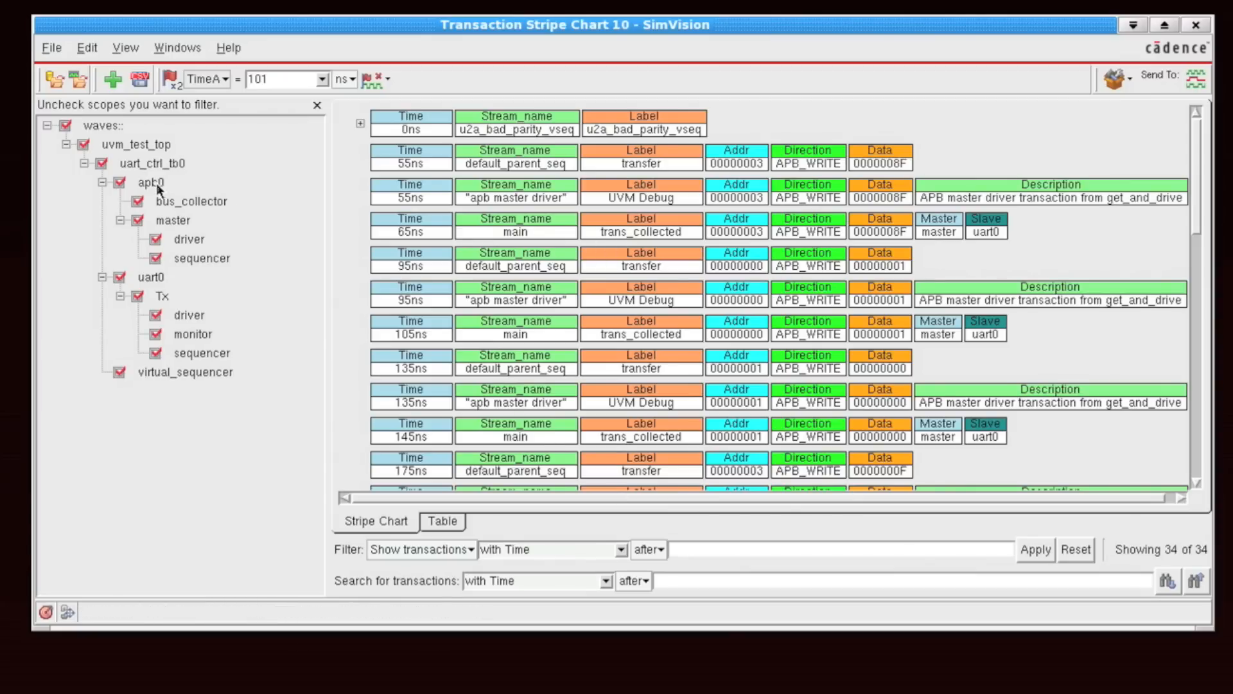
pyautogui.moveTo(200, 387)
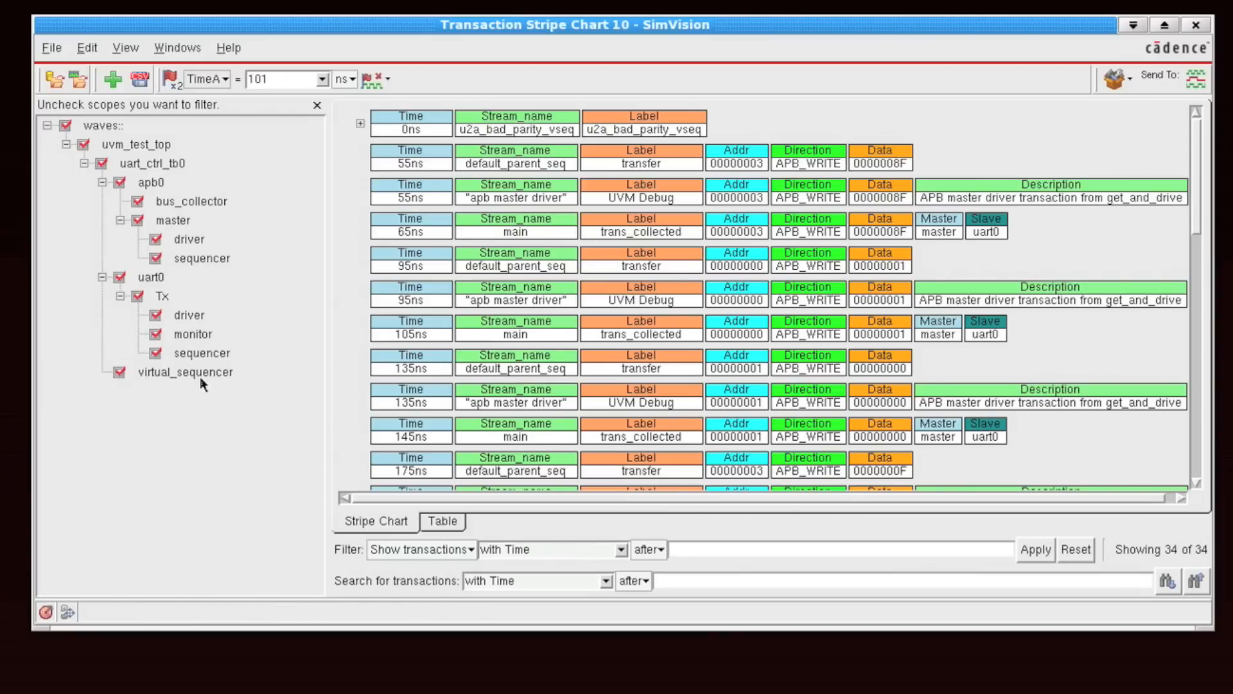
pyautogui.moveTo(234, 375)
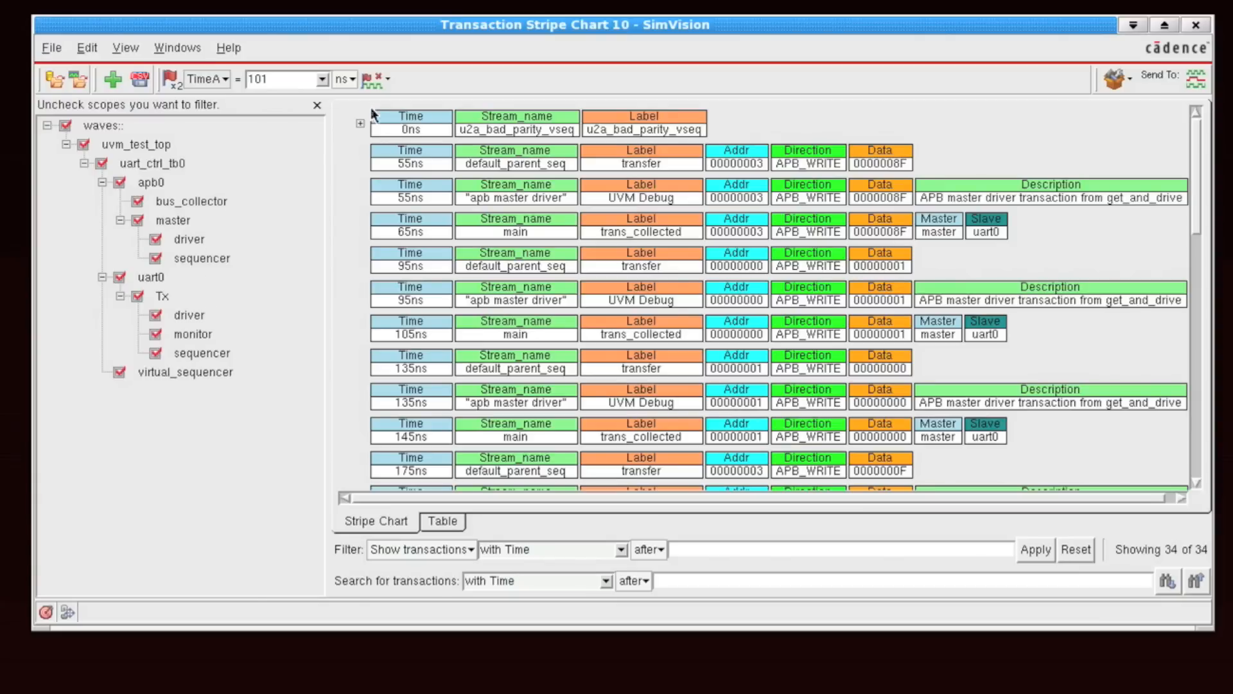
# Expand the 0ns u2a_bad_parity_vseq transaction to reveal uart_seq and rd_rx_fifo children.
pyautogui.click(359, 123)
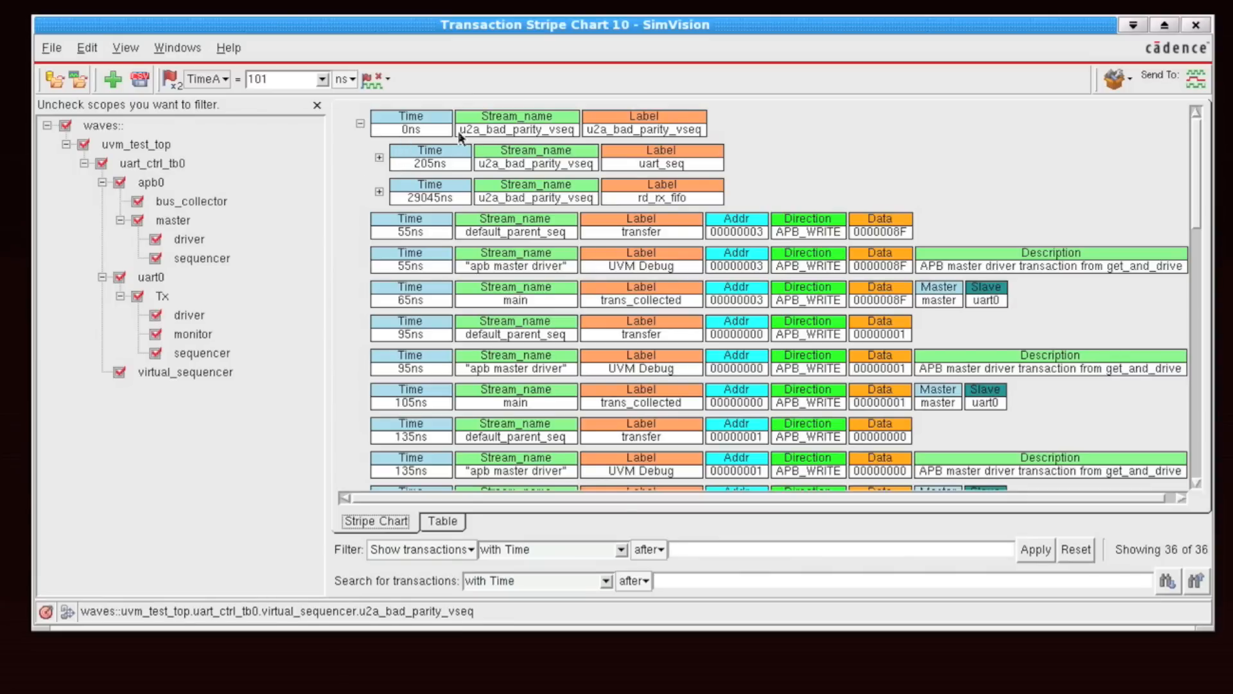
pyautogui.moveTo(547, 132)
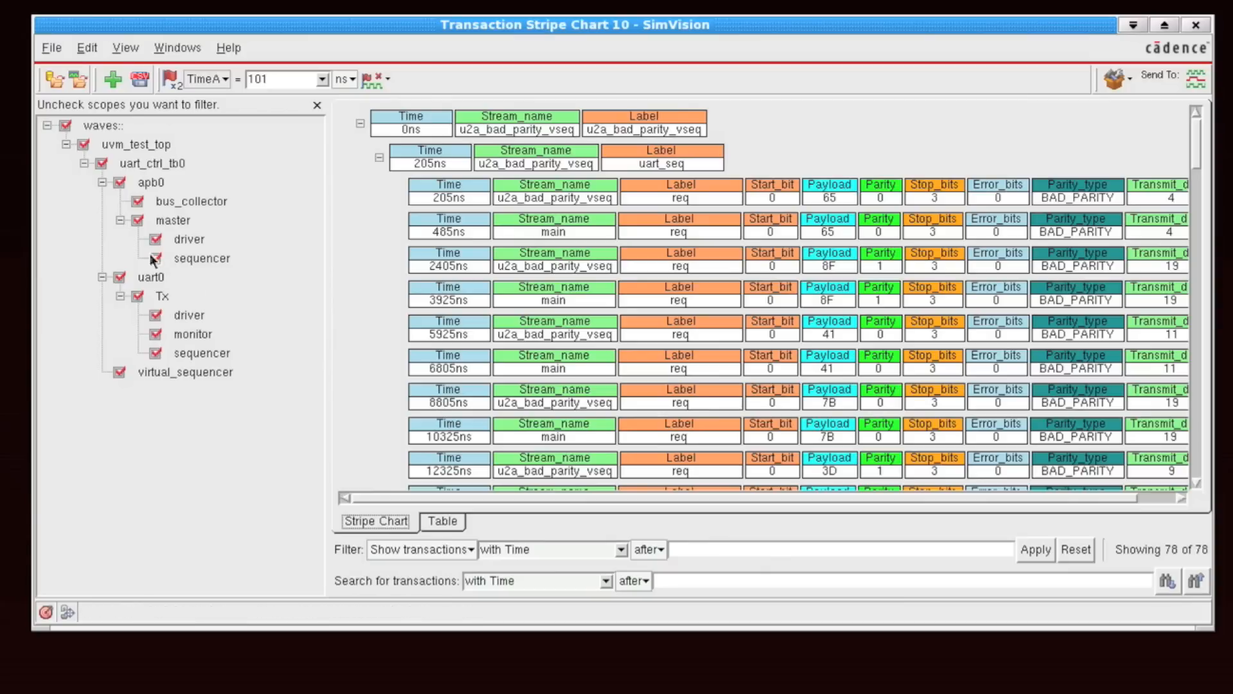
pyautogui.moveTo(380, 135)
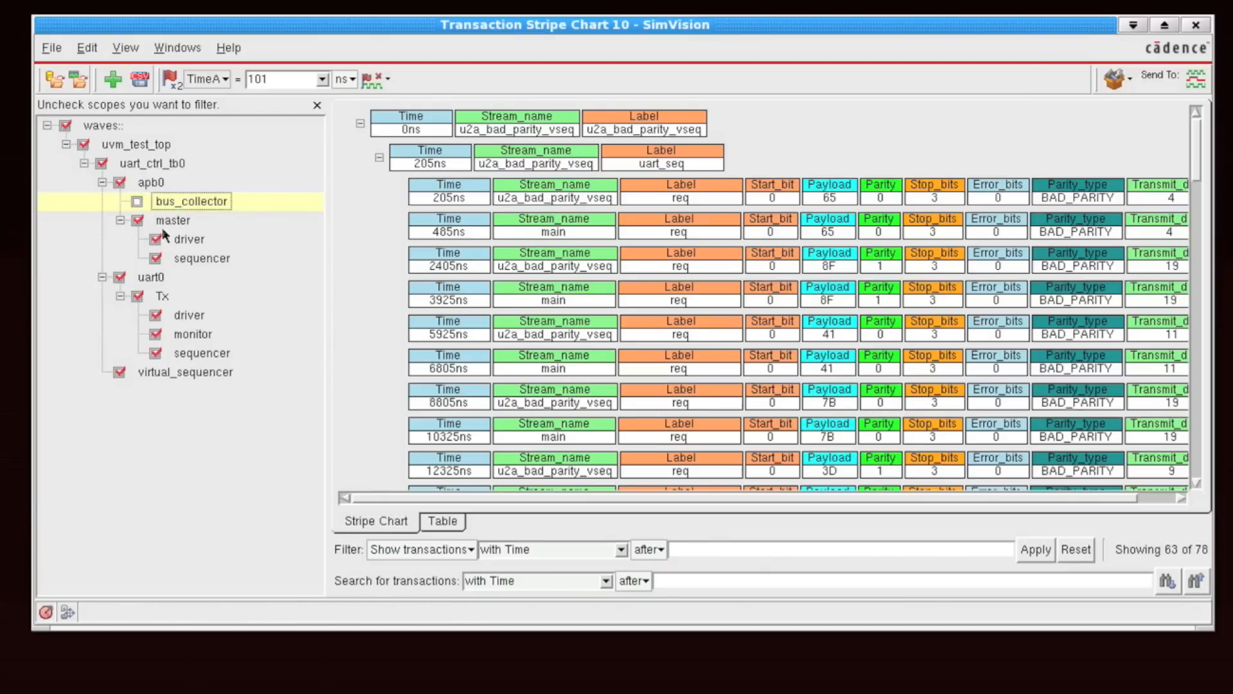
# Uncheck bus_collector so only sequencer scope transactions remain, 28 of 78.
pyautogui.click(154, 239)
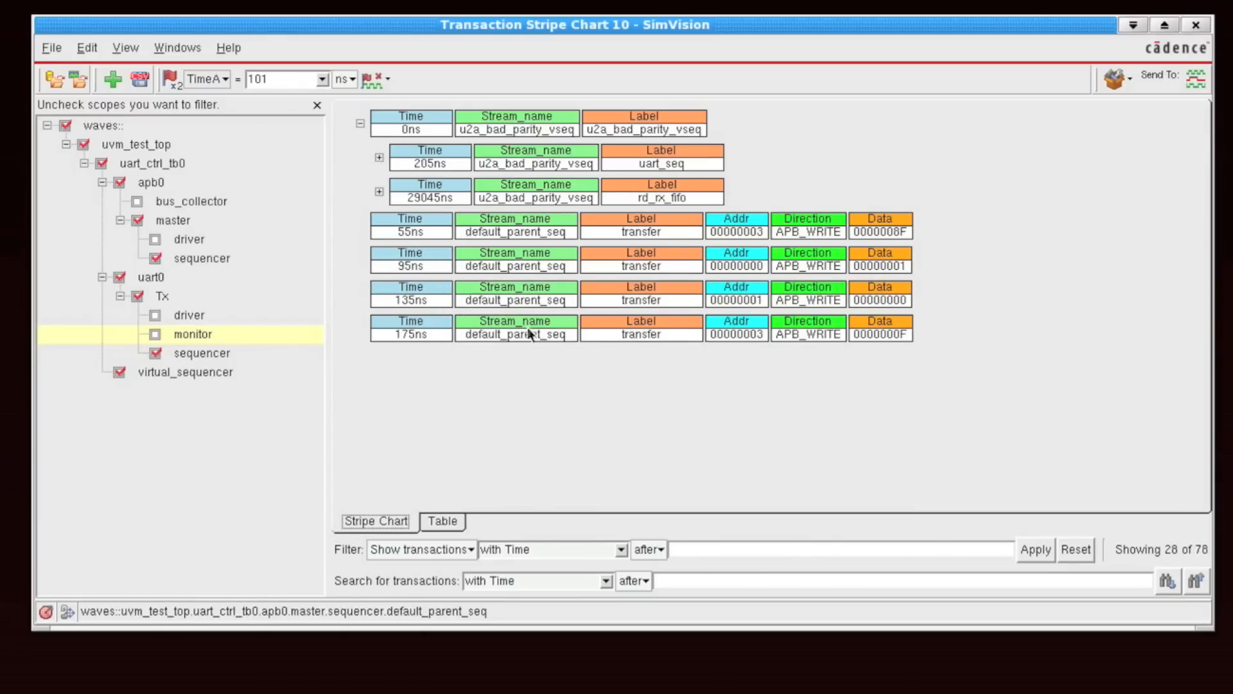
pyautogui.moveTo(487, 342)
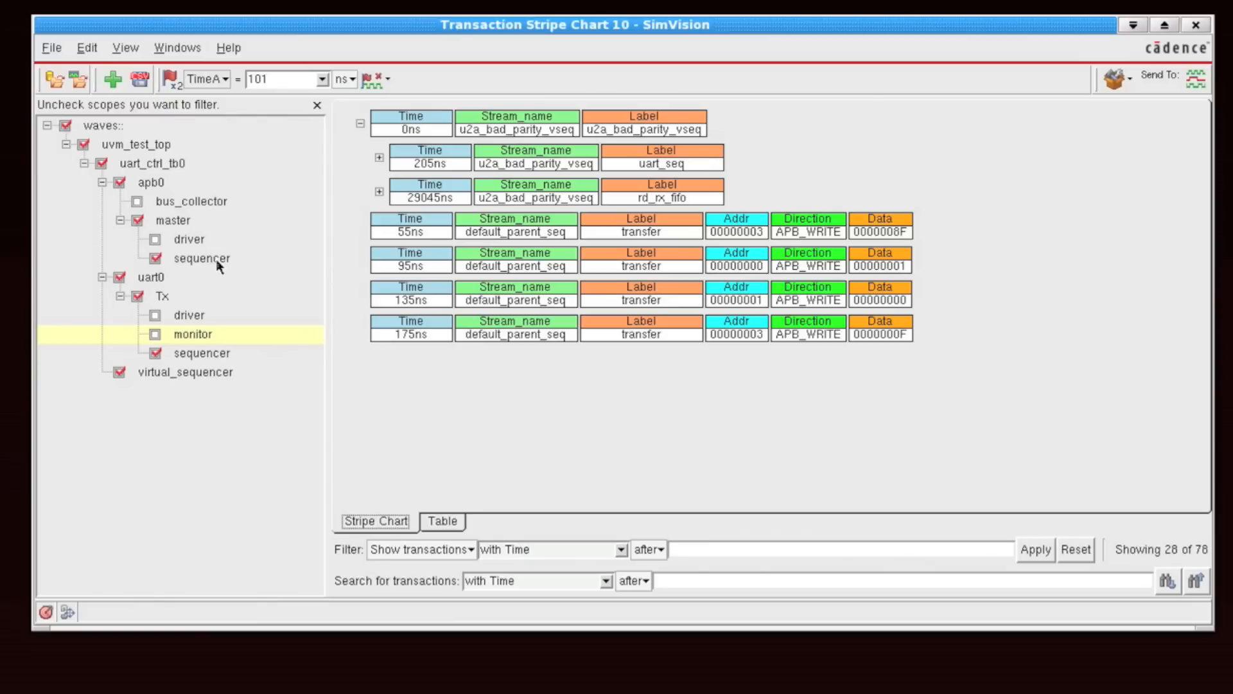
# Colour master sequencer transactions orange, Tx sequencer blue and virtual sequencer red.
pyautogui.rightClick(200, 258)
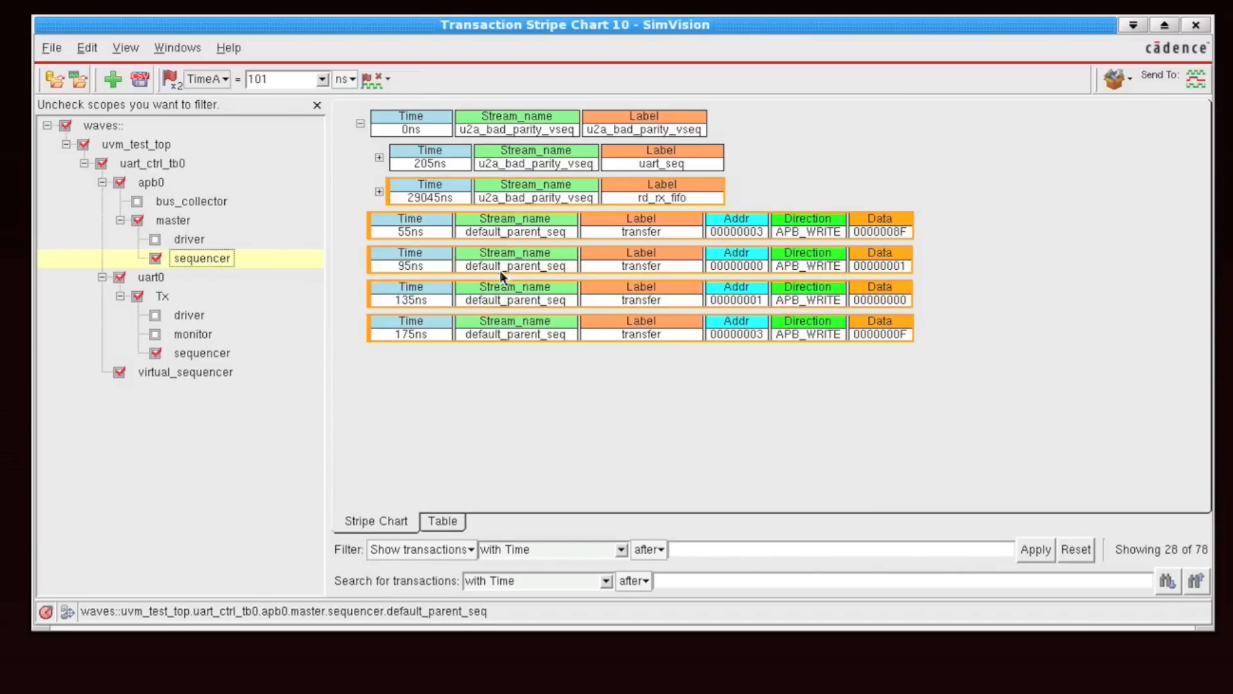
pyautogui.moveTo(474, 336)
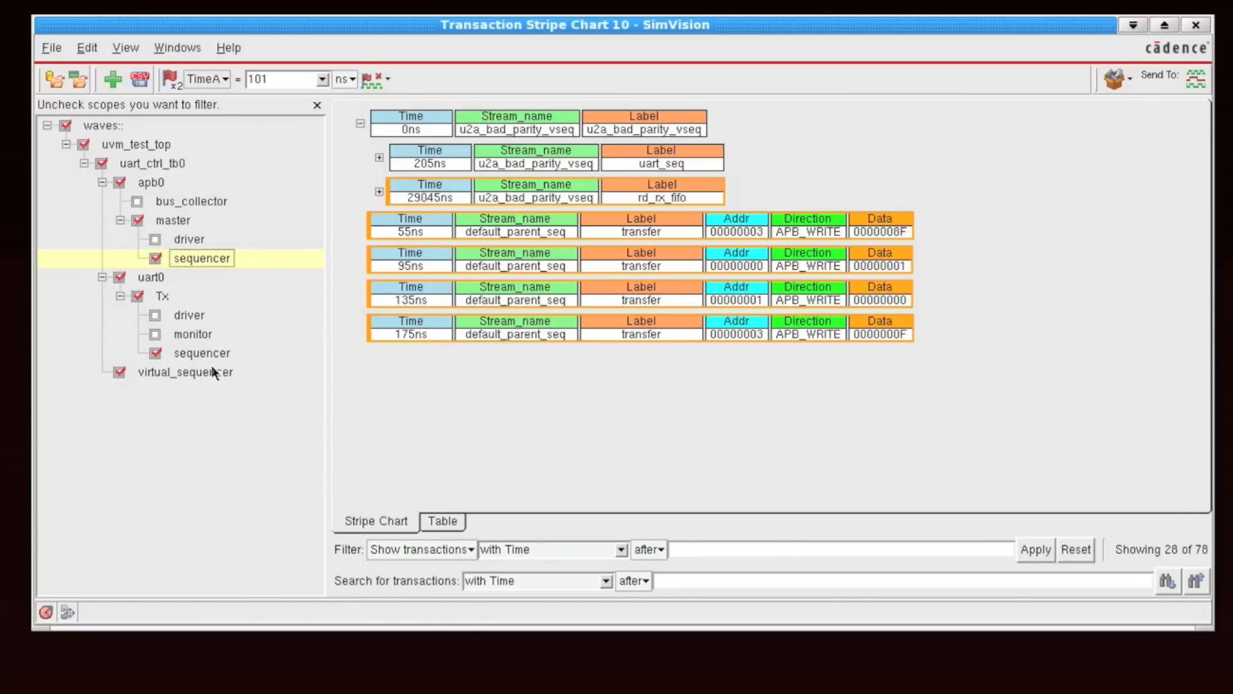
pyautogui.rightClick(202, 352)
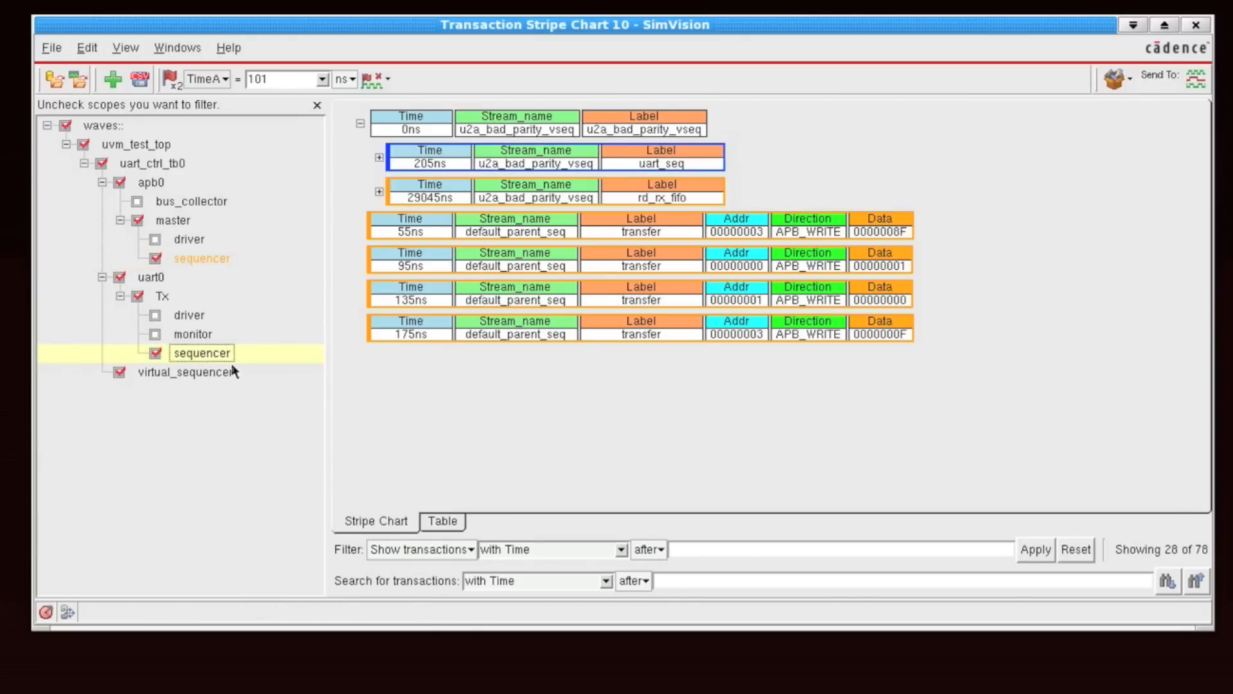
pyautogui.rightClick(180, 372)
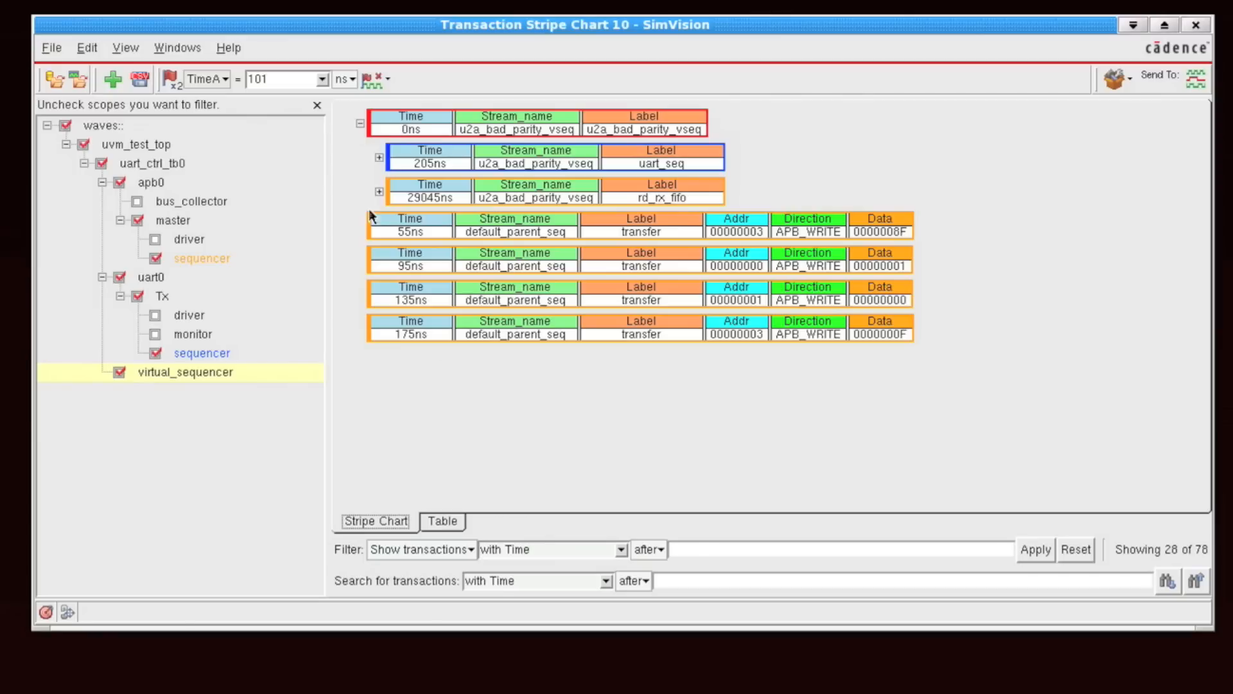
pyautogui.moveTo(598, 307)
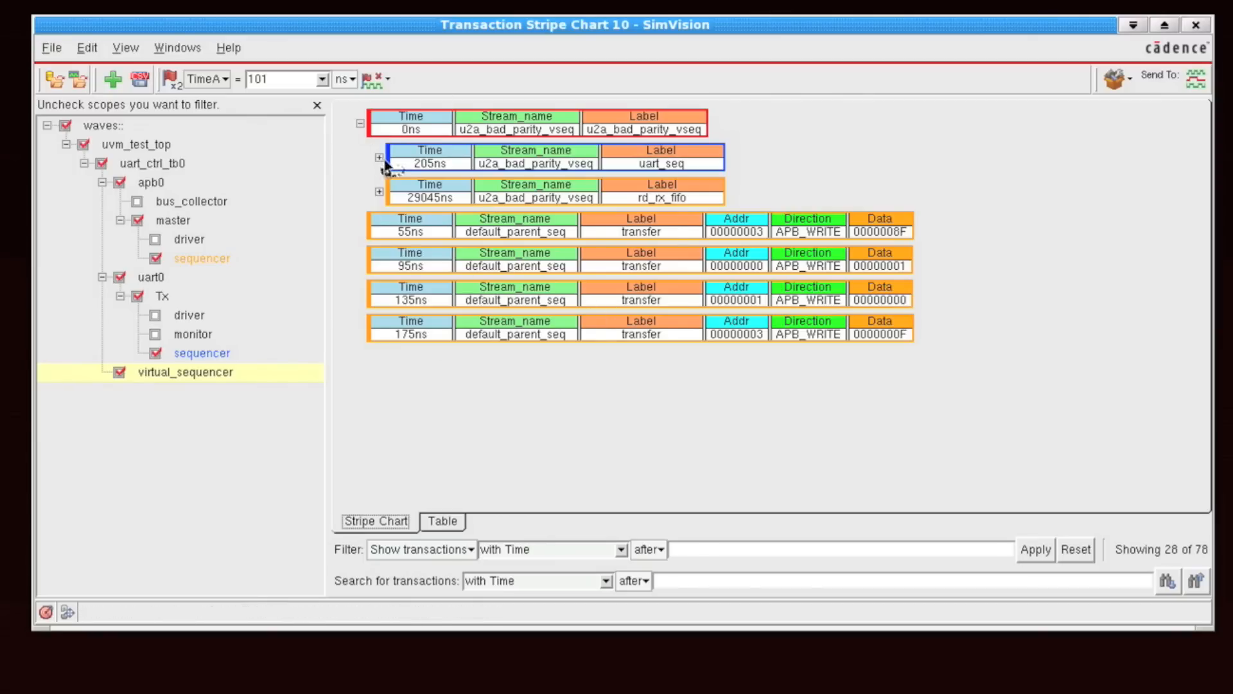
# Expand the uart_seq transaction to list its req children with BAD_PARITY values.
pyautogui.click(378, 157)
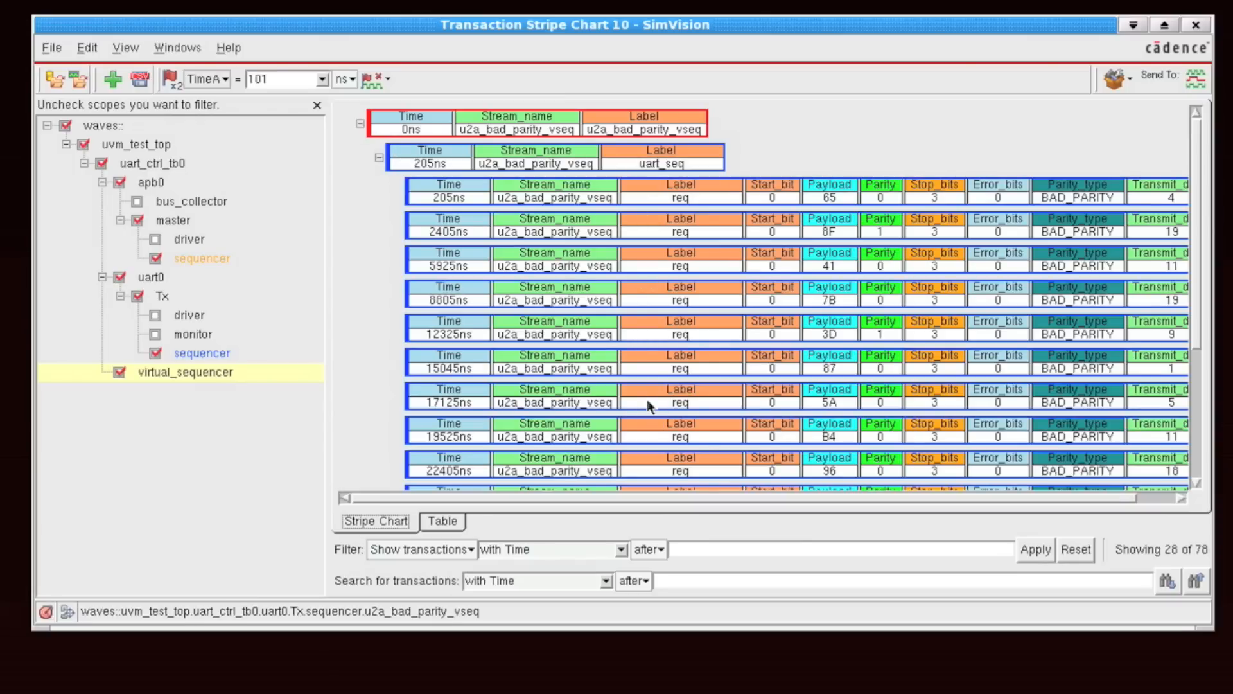
pyautogui.moveTo(629, 377)
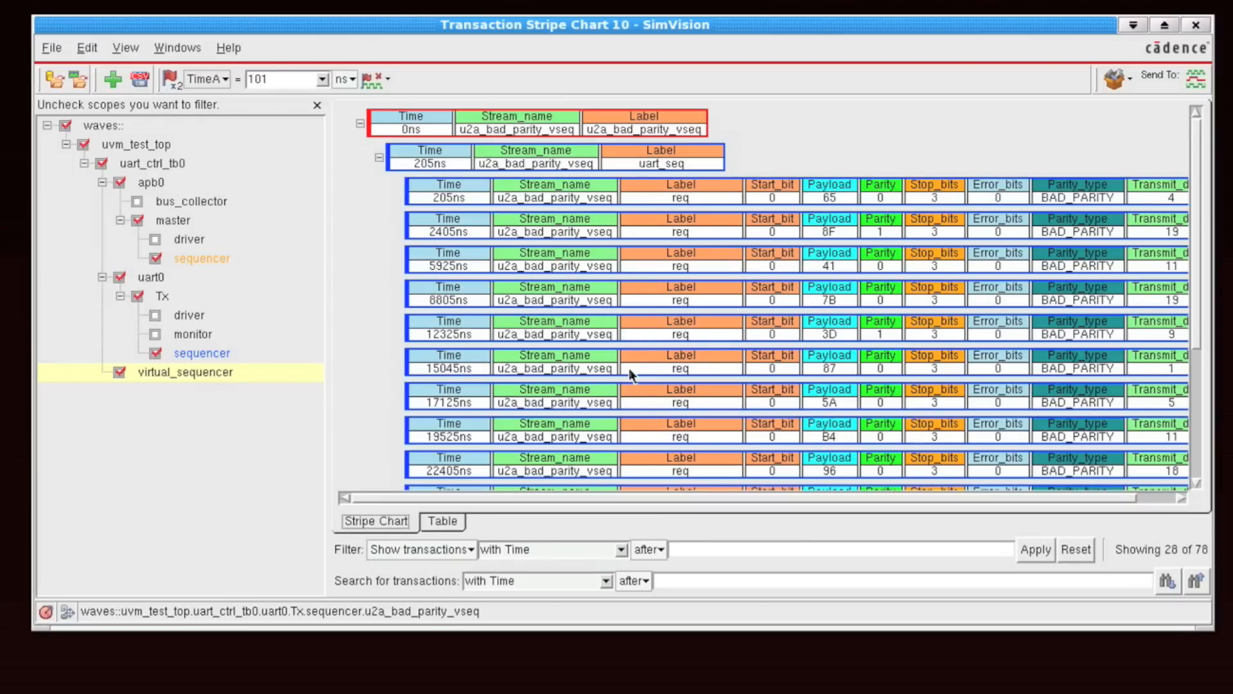
pyautogui.moveTo(632, 359)
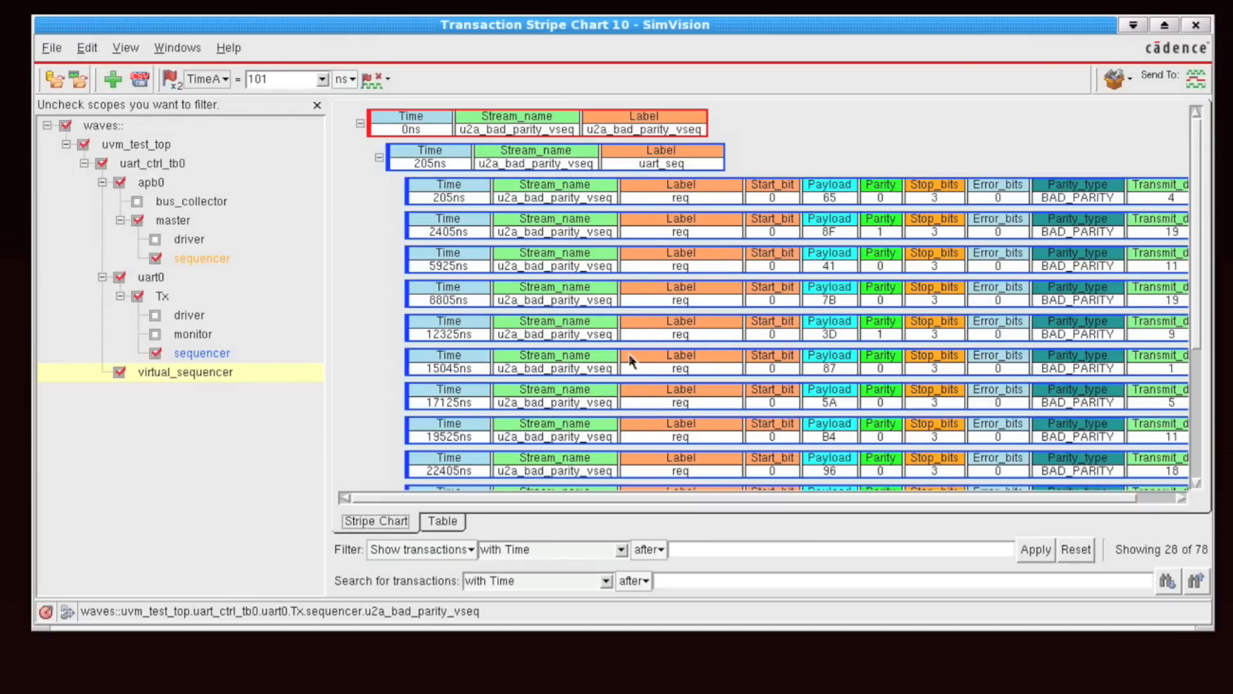
pyautogui.moveTo(832, 434)
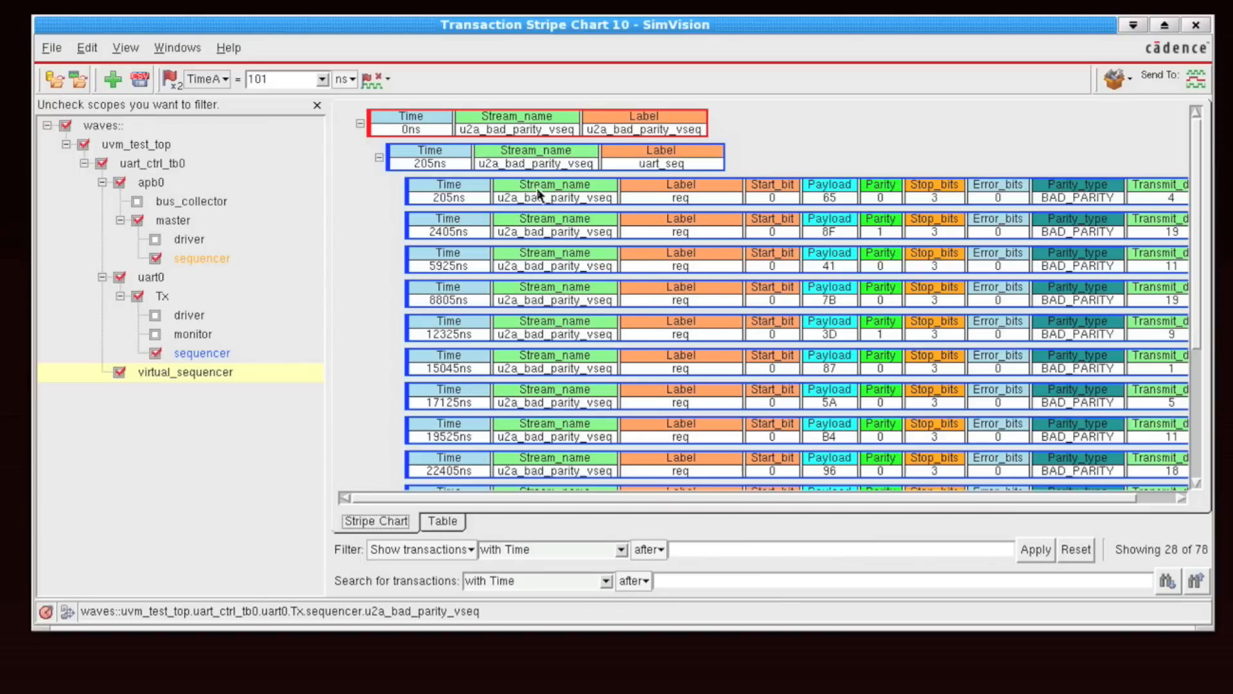
pyautogui.moveTo(766, 203)
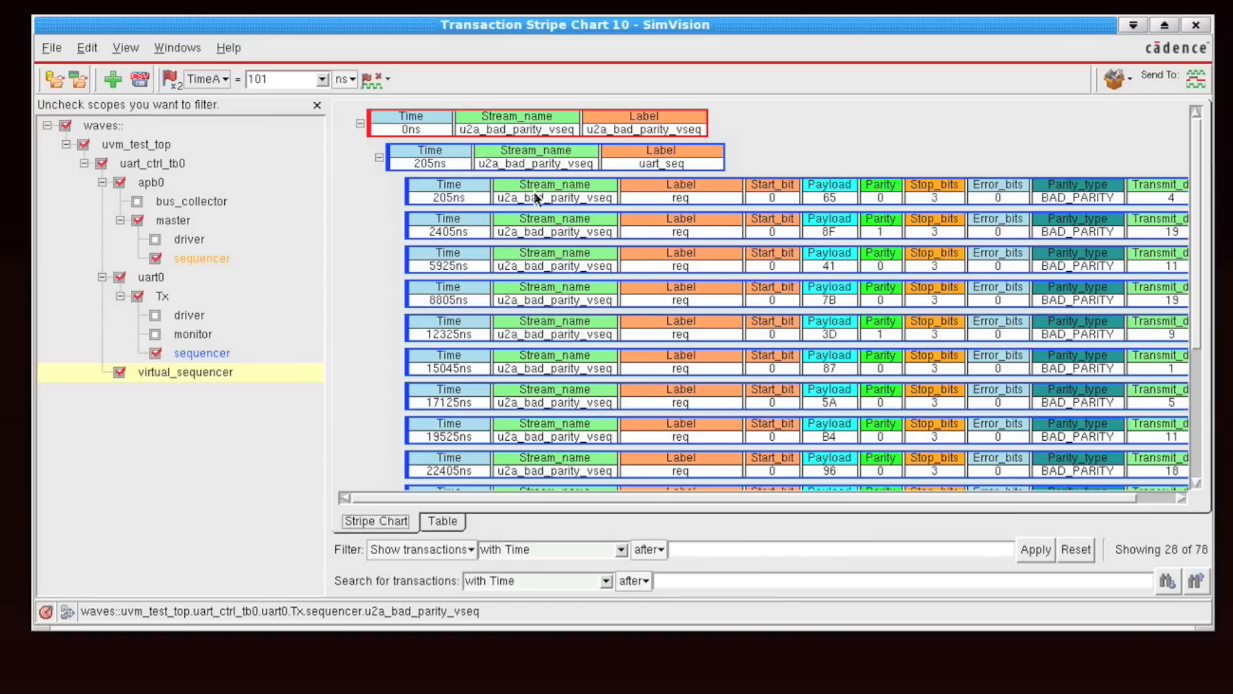
# Hide the Stream_name and Transmit_delay attributes from the transaction stripes.
pyautogui.rightClick(538, 197)
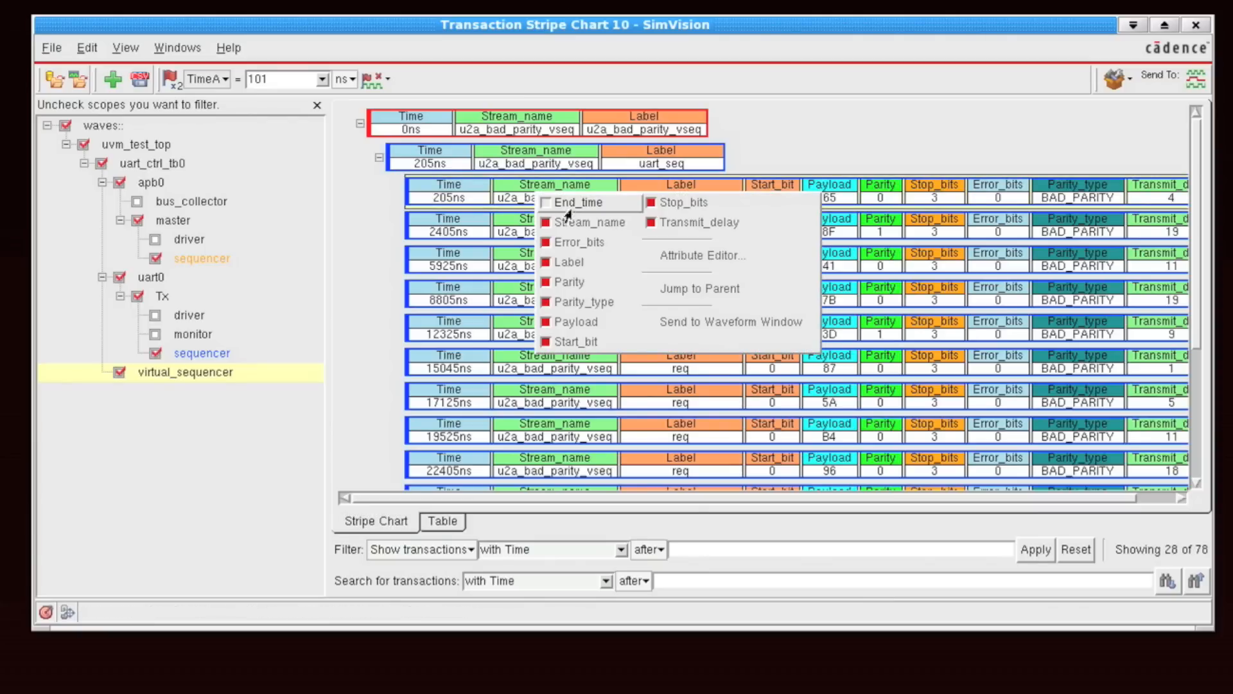
pyautogui.click(591, 222)
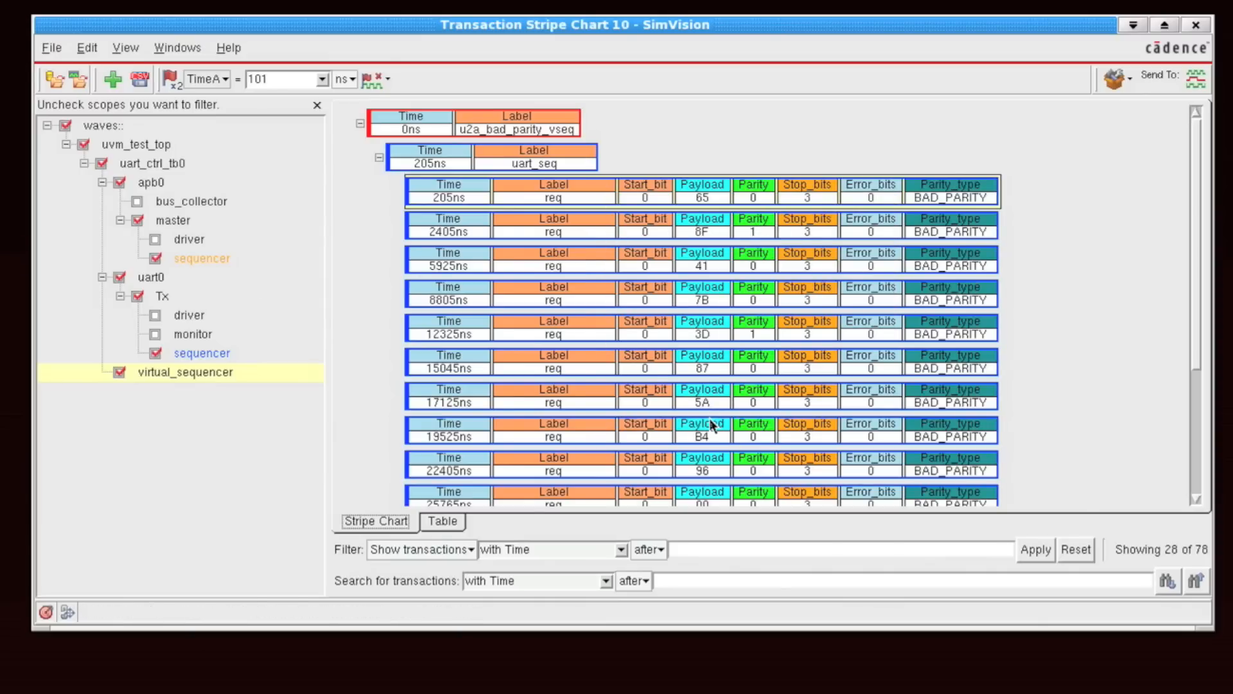
pyautogui.moveTo(373, 152)
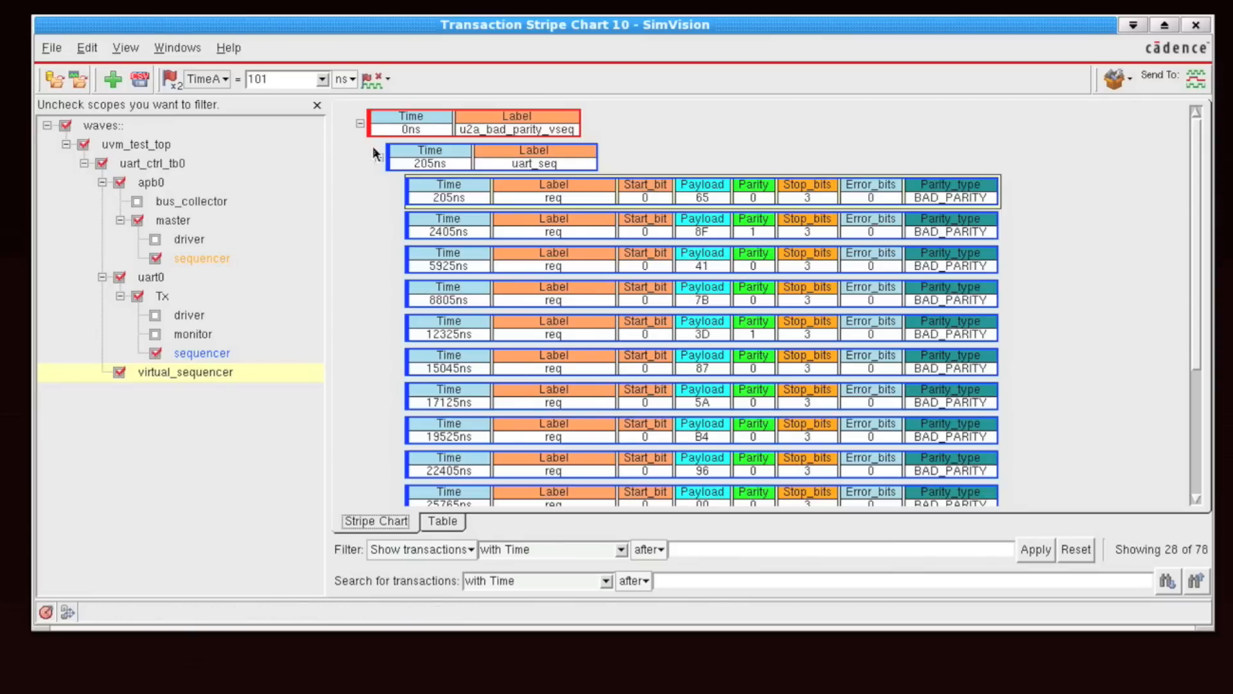
pyautogui.moveTo(1193, 295)
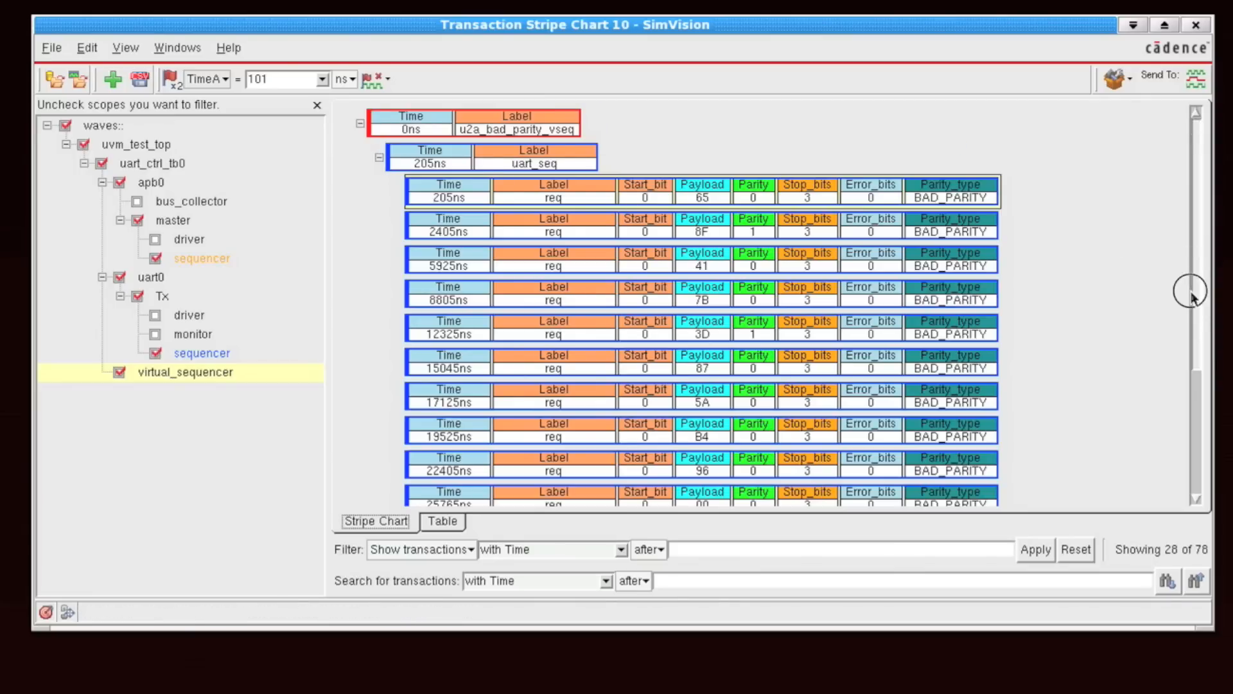
pyautogui.scroll(-3)
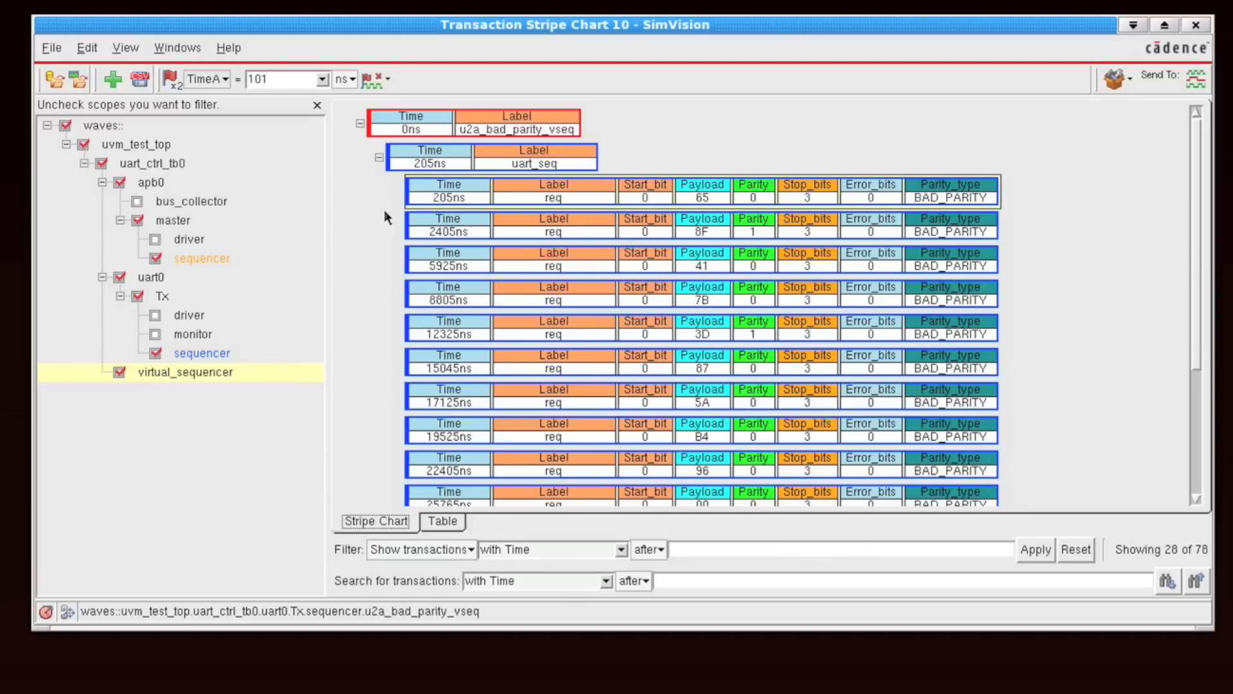
pyautogui.moveTo(573, 271)
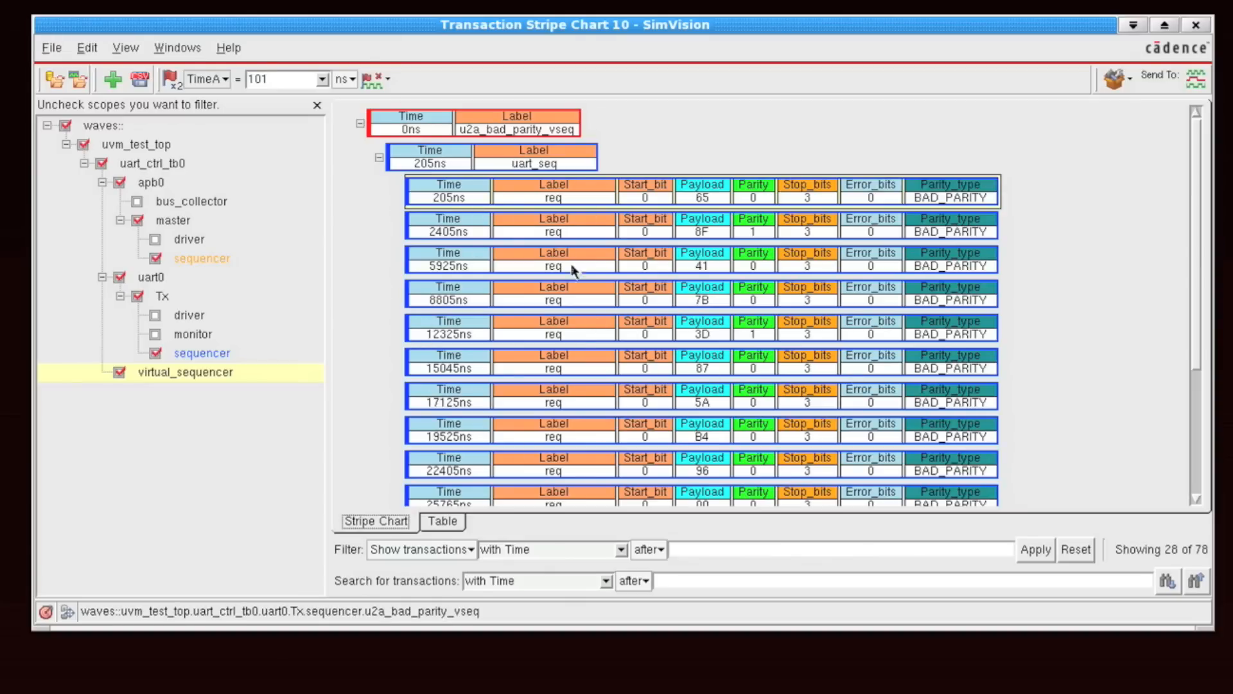
pyautogui.moveTo(432, 345)
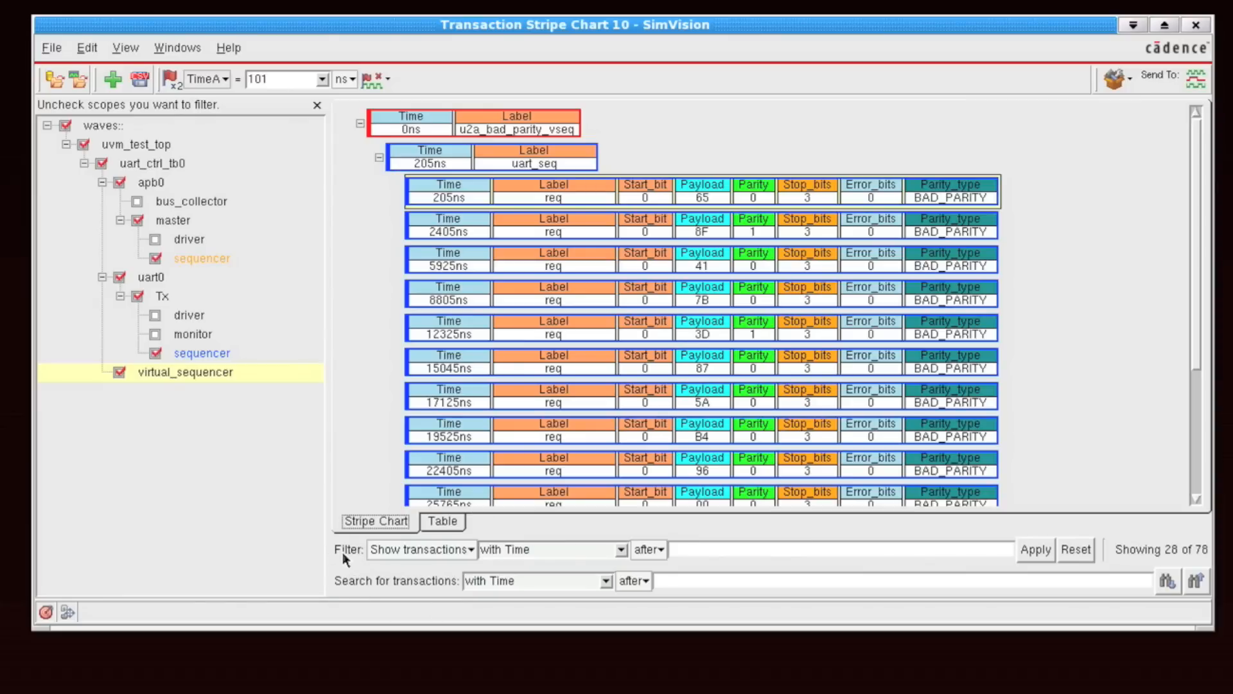
# Set the filter to remove transactions with Time after 9000, leaving 10 of 78.
pyautogui.click(421, 550)
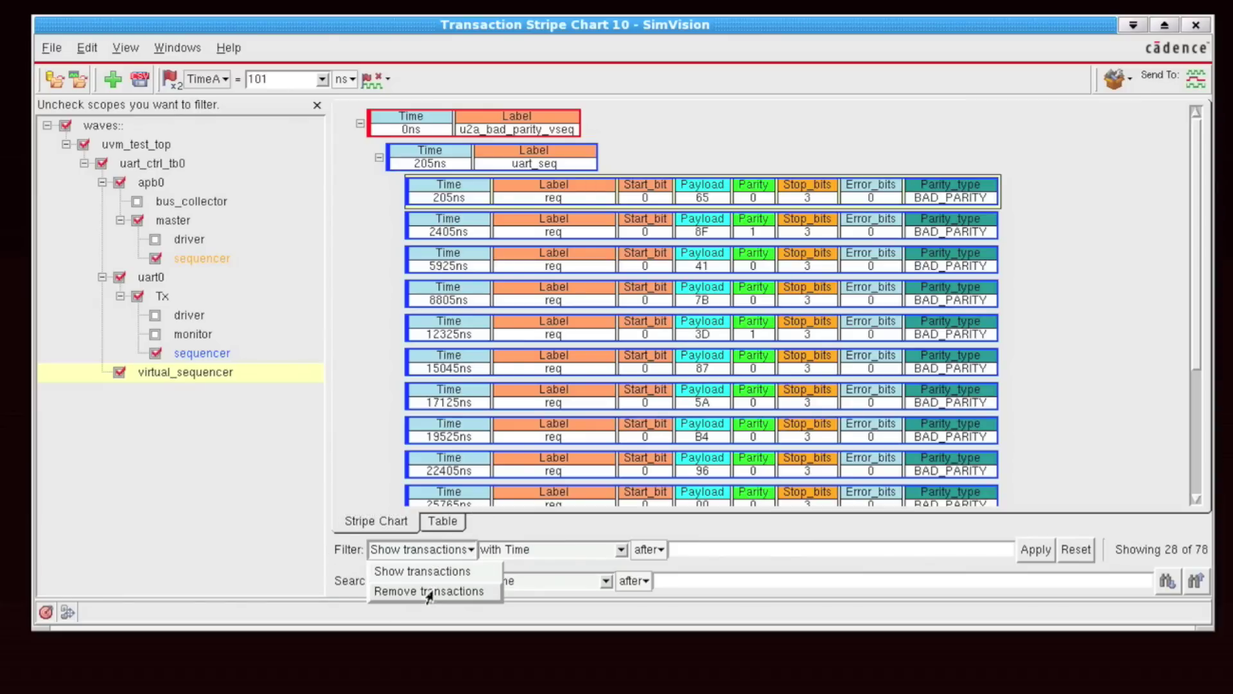
pyautogui.click(426, 591)
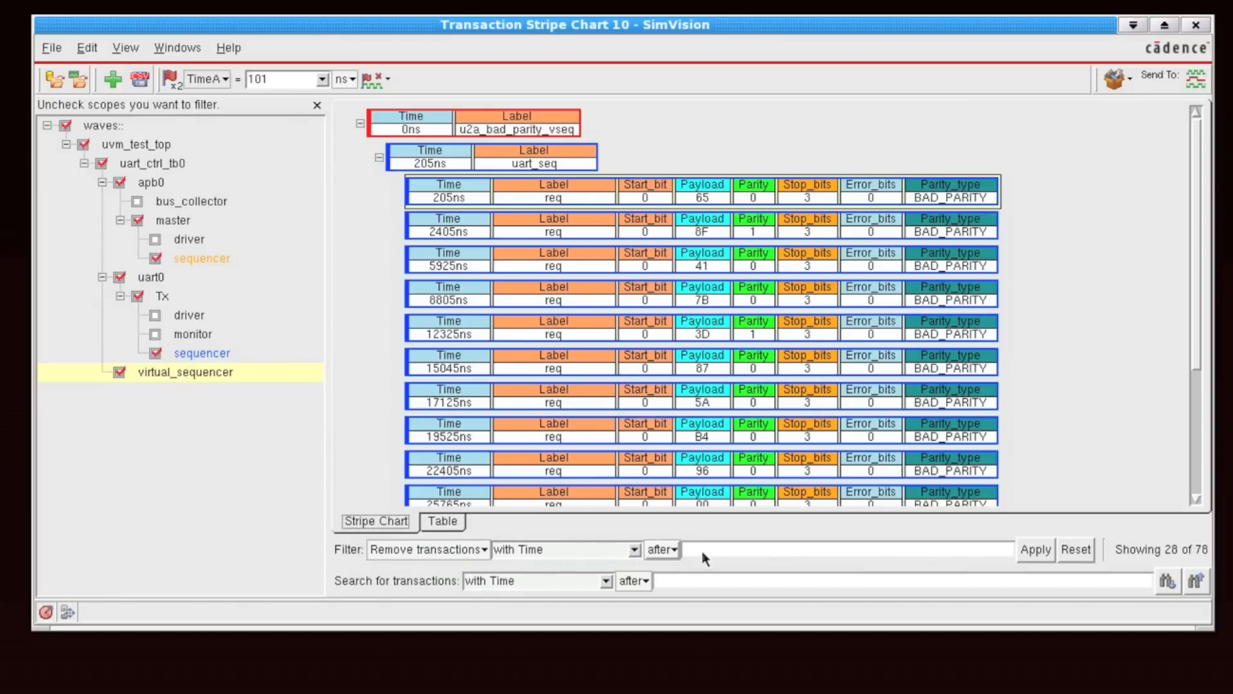
pyautogui.write('9000')
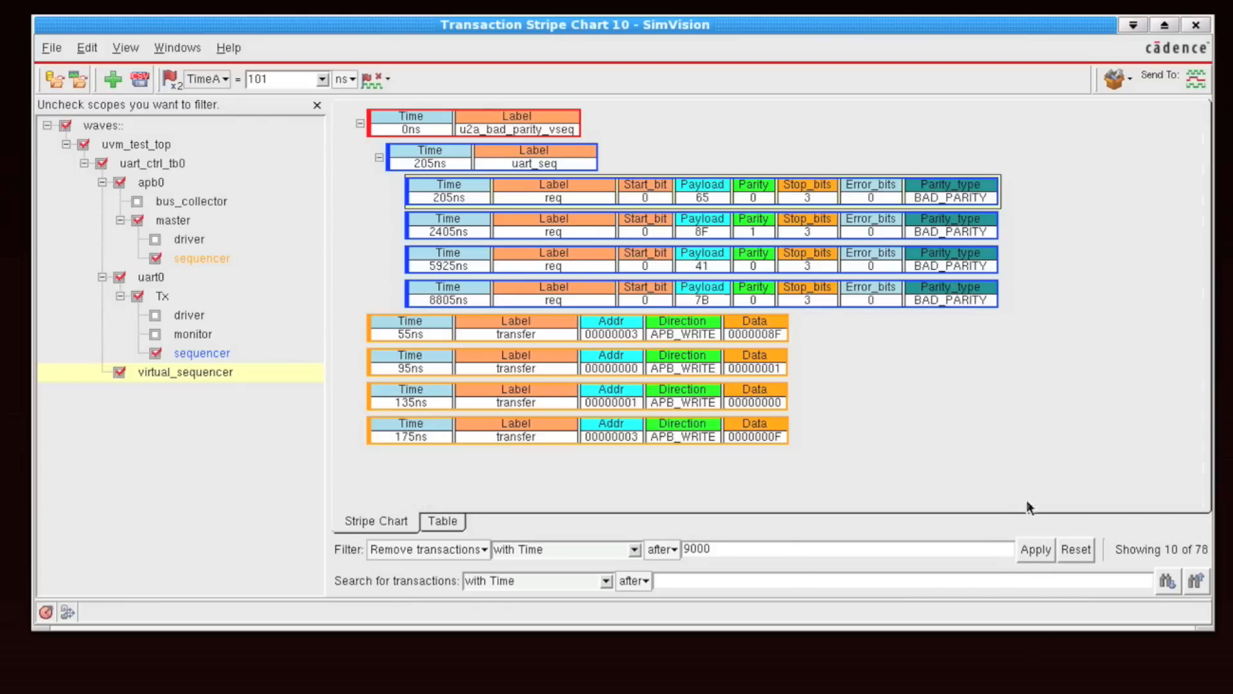
pyautogui.moveTo(463, 244)
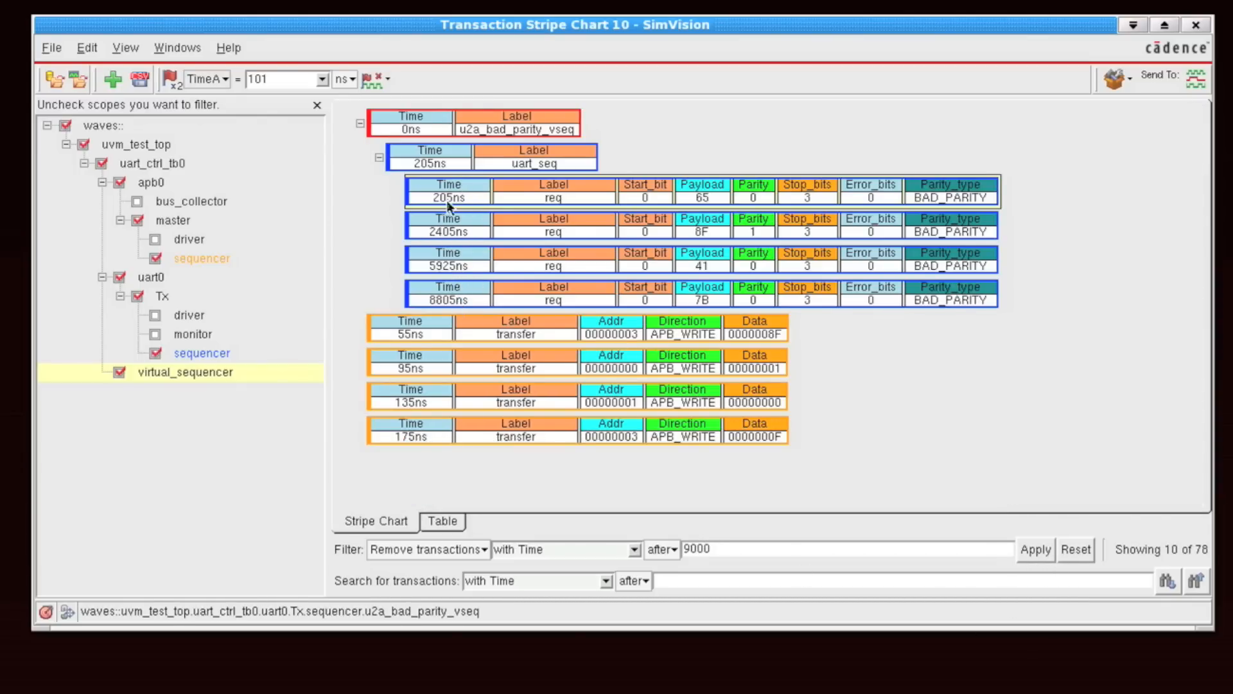
pyautogui.moveTo(443, 301)
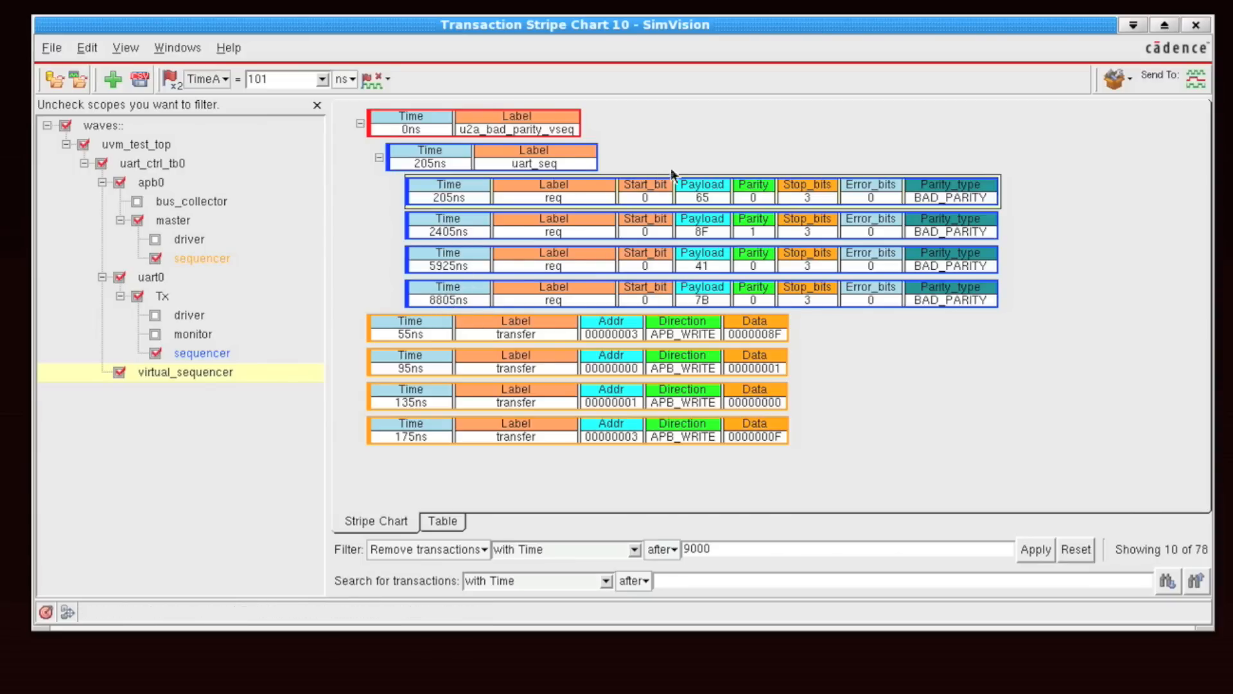
pyautogui.moveTo(562, 504)
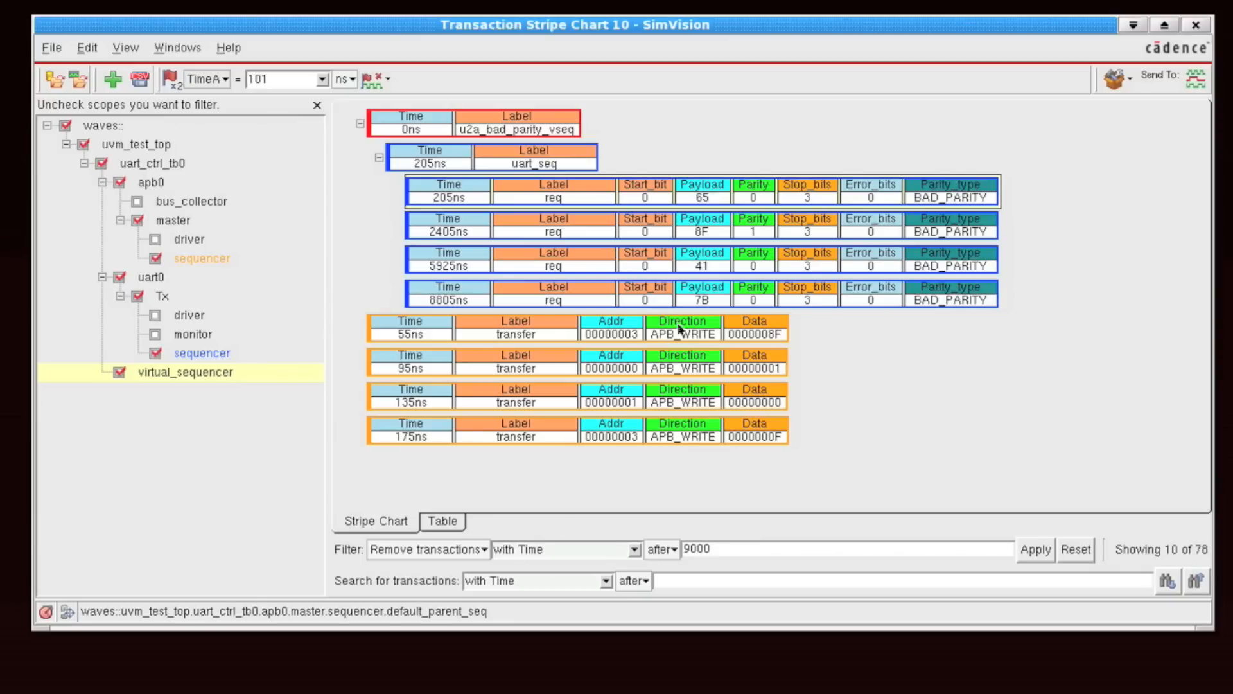
pyautogui.moveTo(663, 408)
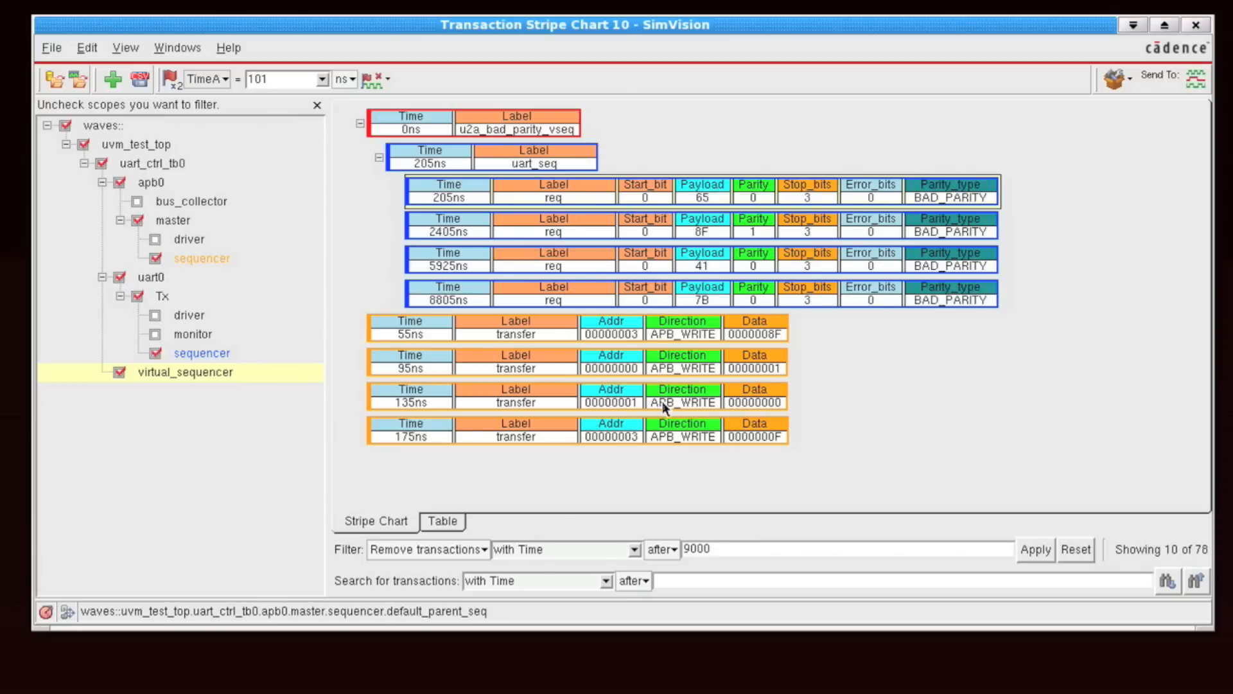
pyautogui.moveTo(693, 432)
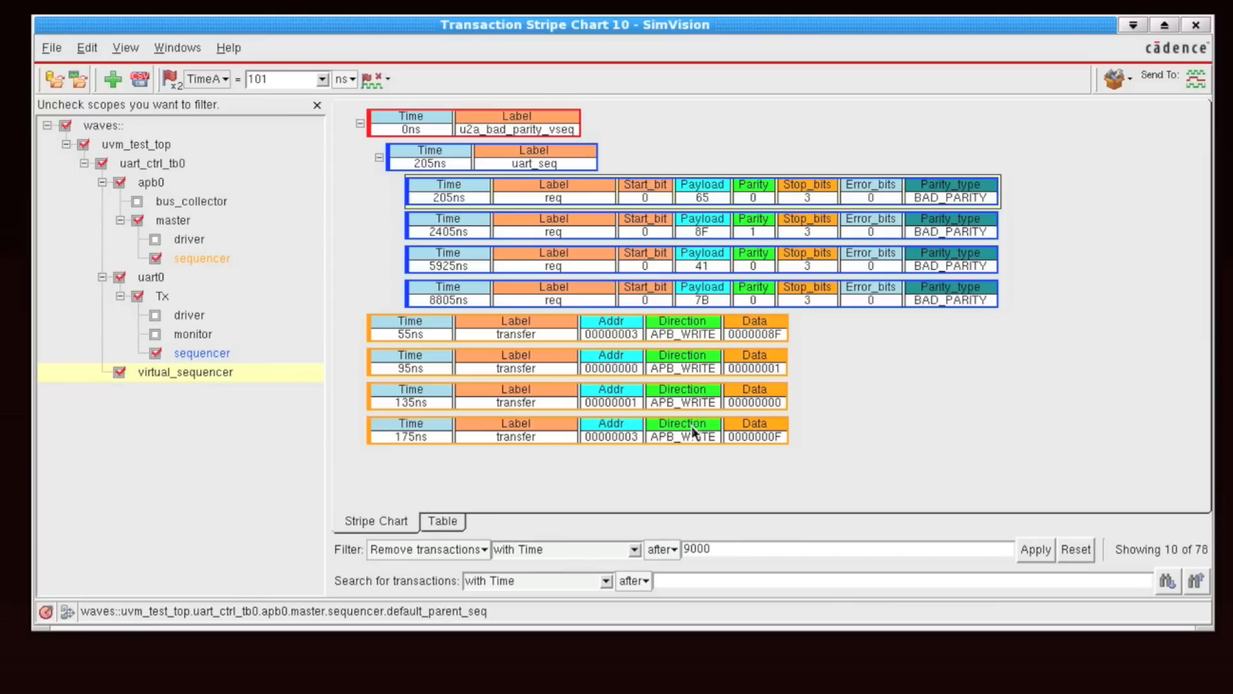
pyautogui.moveTo(695, 431)
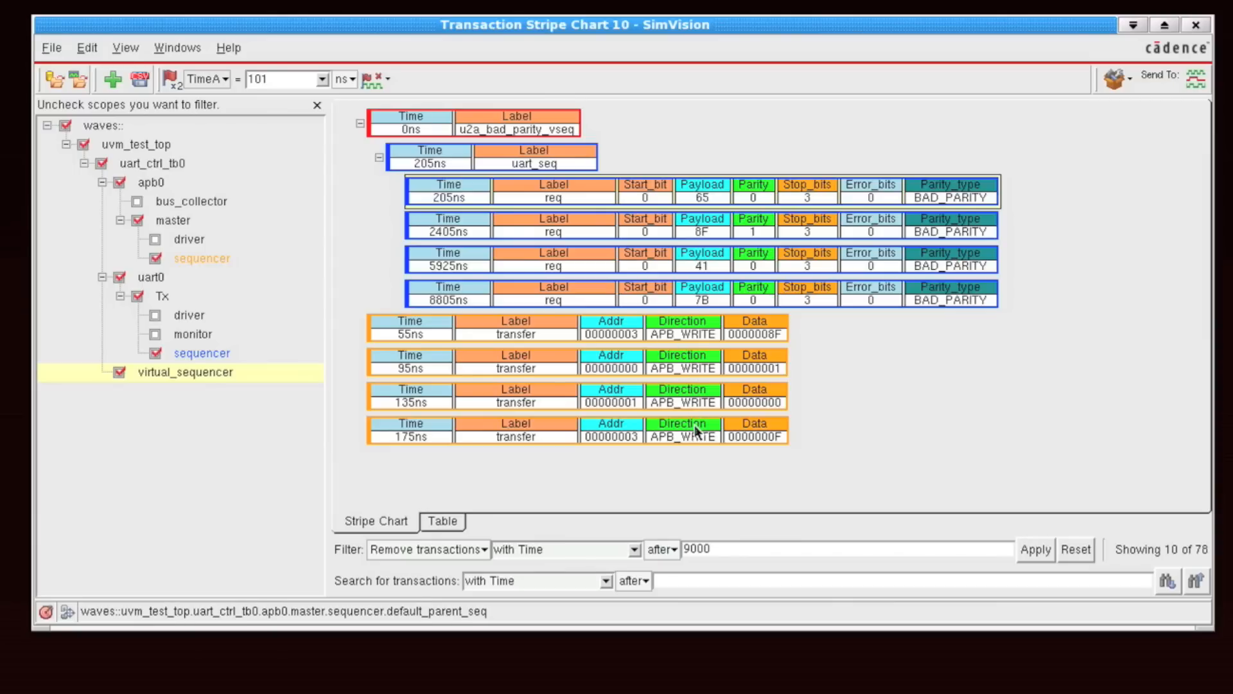
pyautogui.moveTo(683, 411)
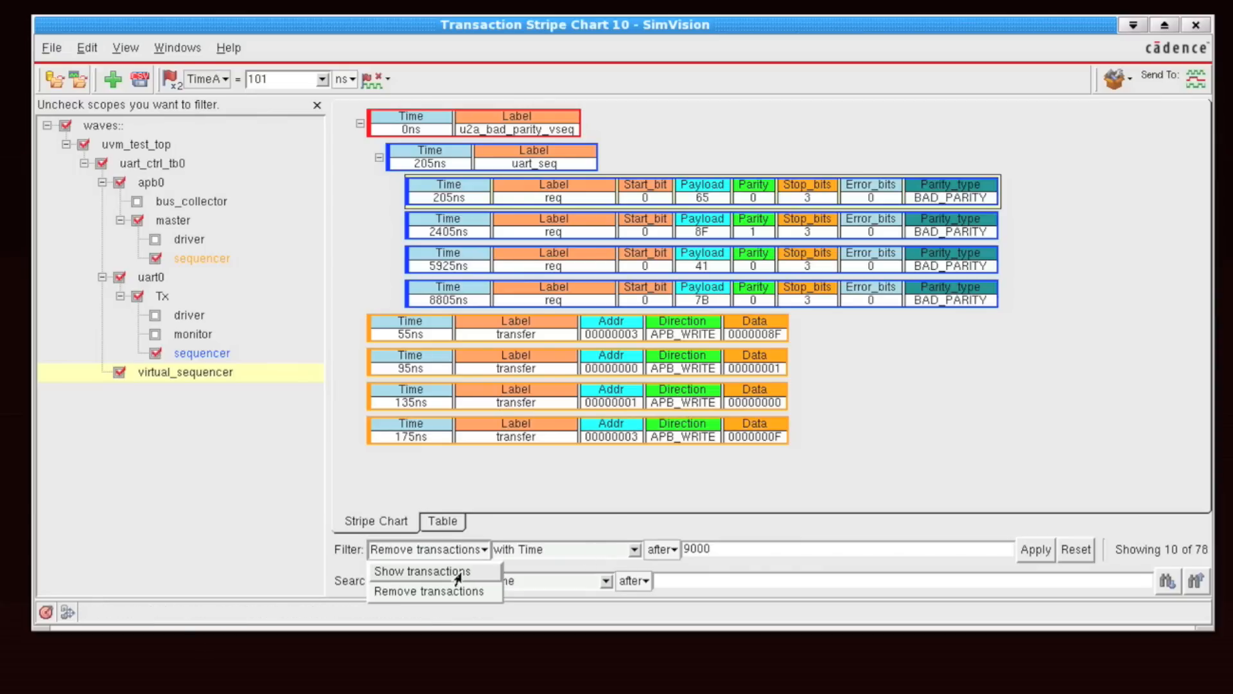
pyautogui.moveTo(449, 594)
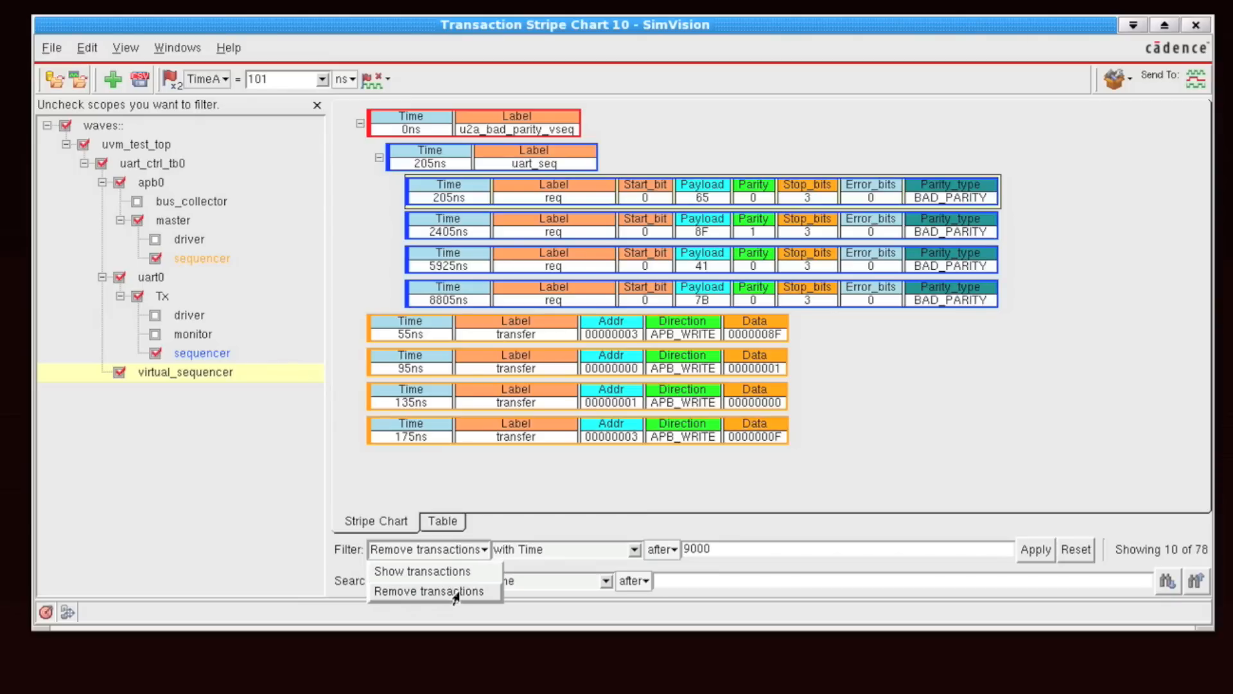
# Change the filter to remove transactions whose Addr equals 0, leaving 9 of 78.
pyautogui.click(431, 591)
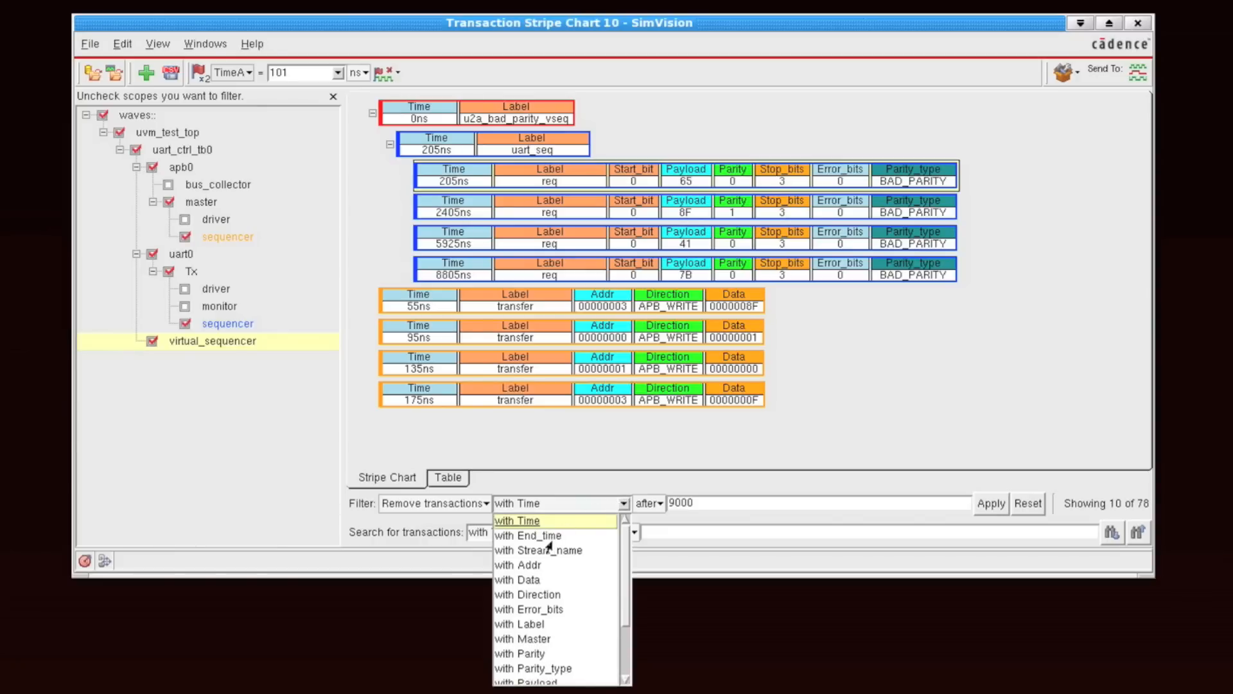
pyautogui.moveTo(531, 581)
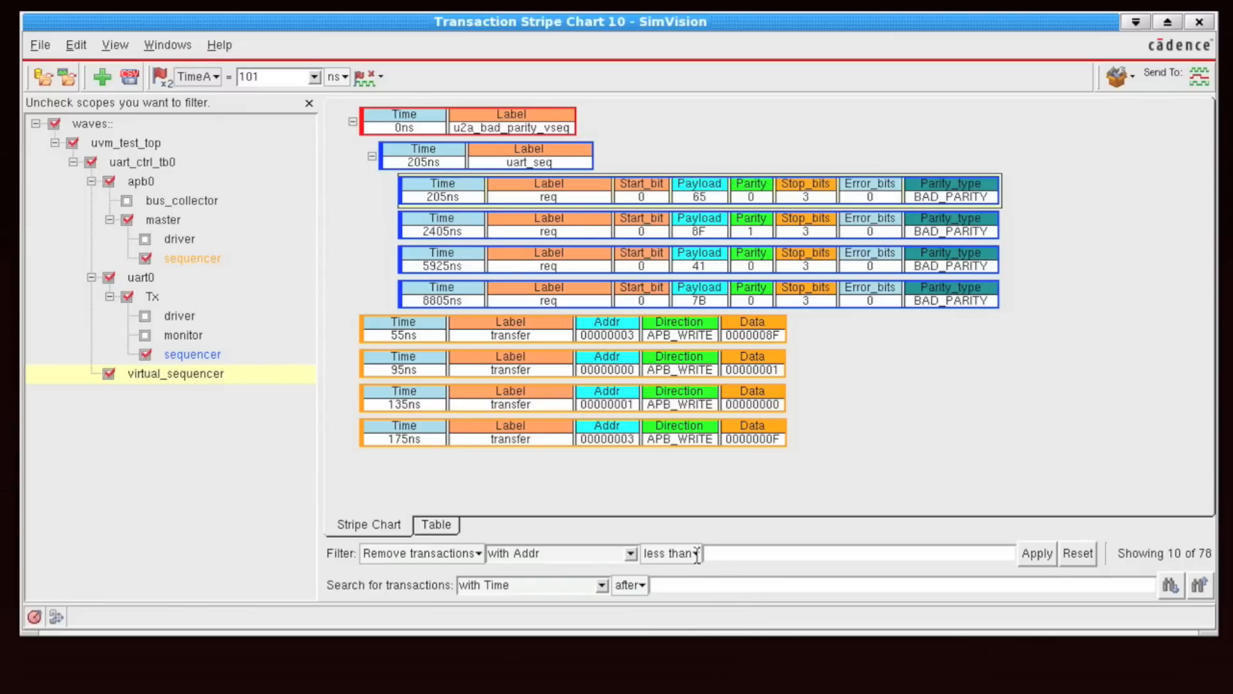
pyautogui.click(695, 552)
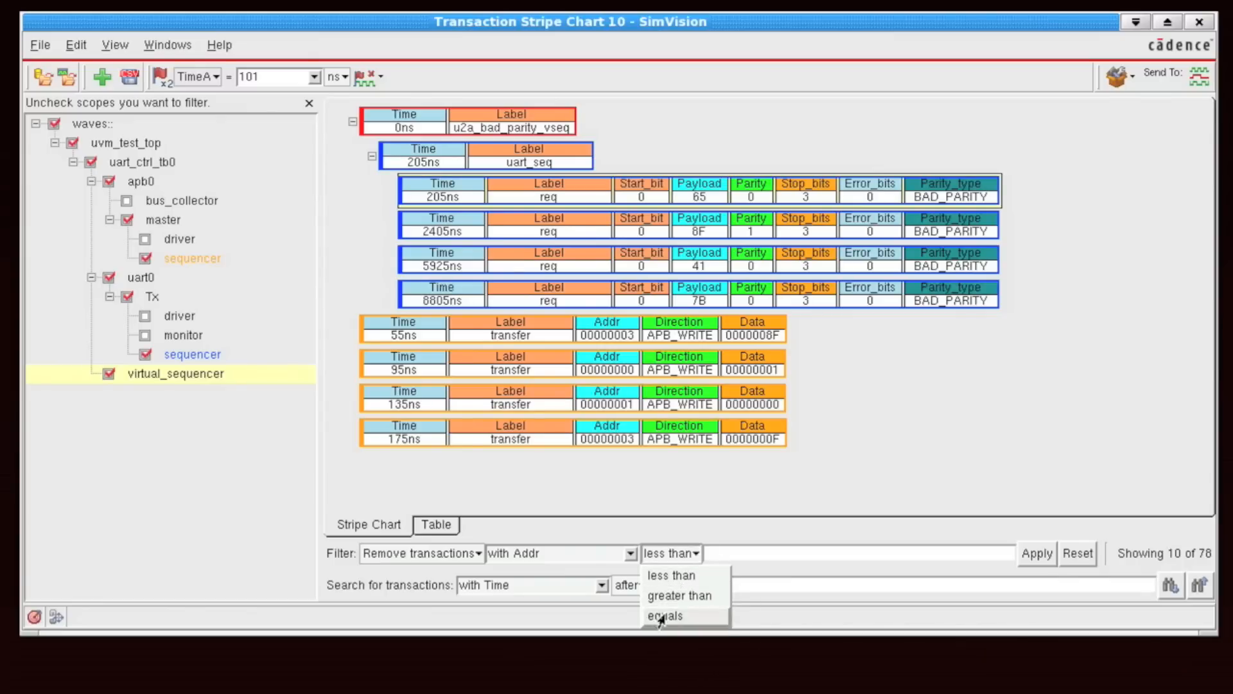
pyautogui.click(663, 615)
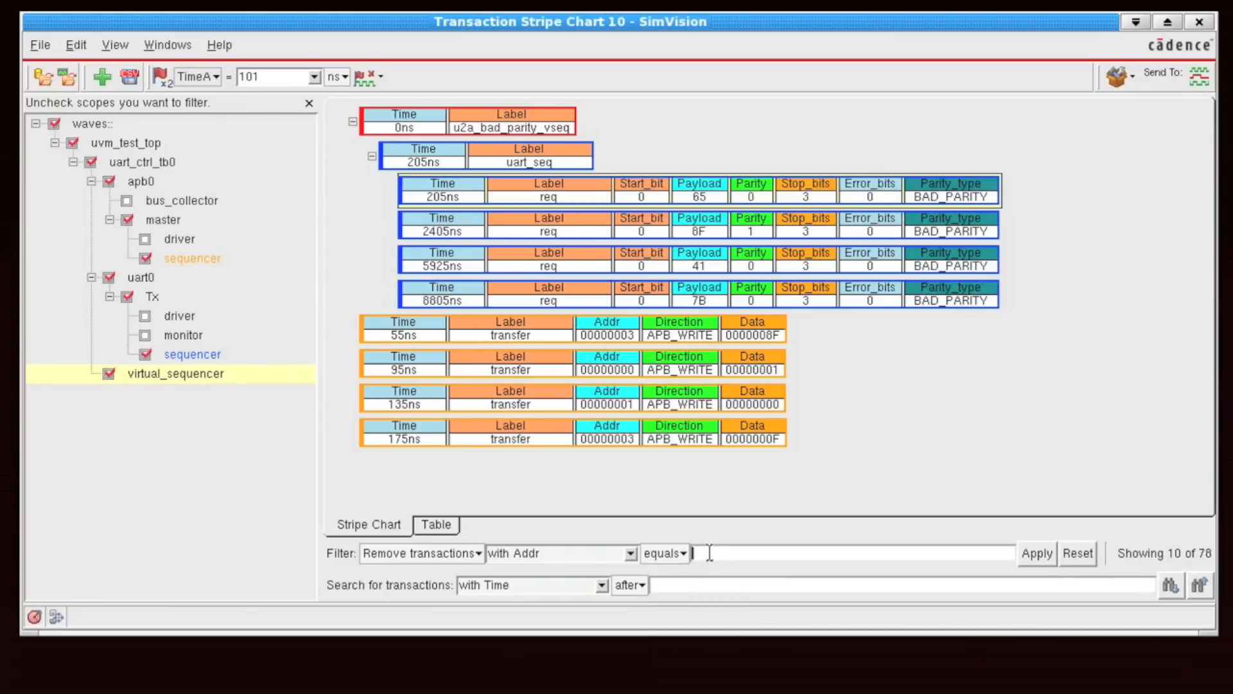
pyautogui.click(1038, 552)
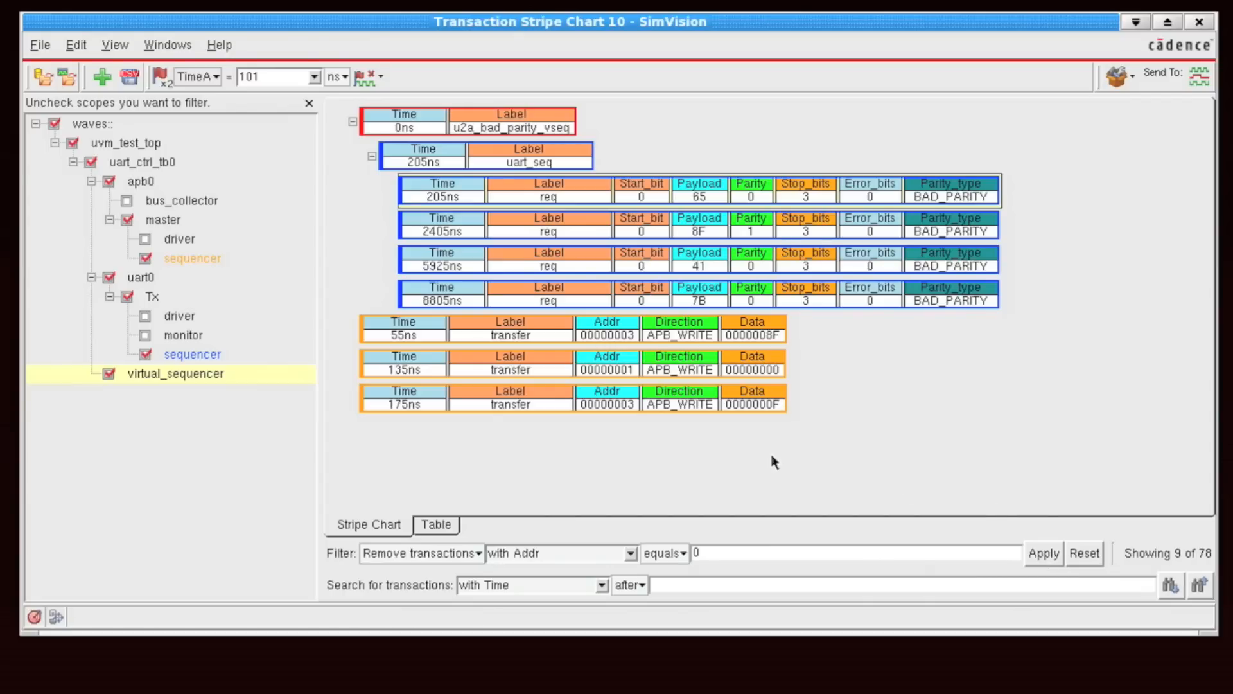
pyautogui.moveTo(422, 594)
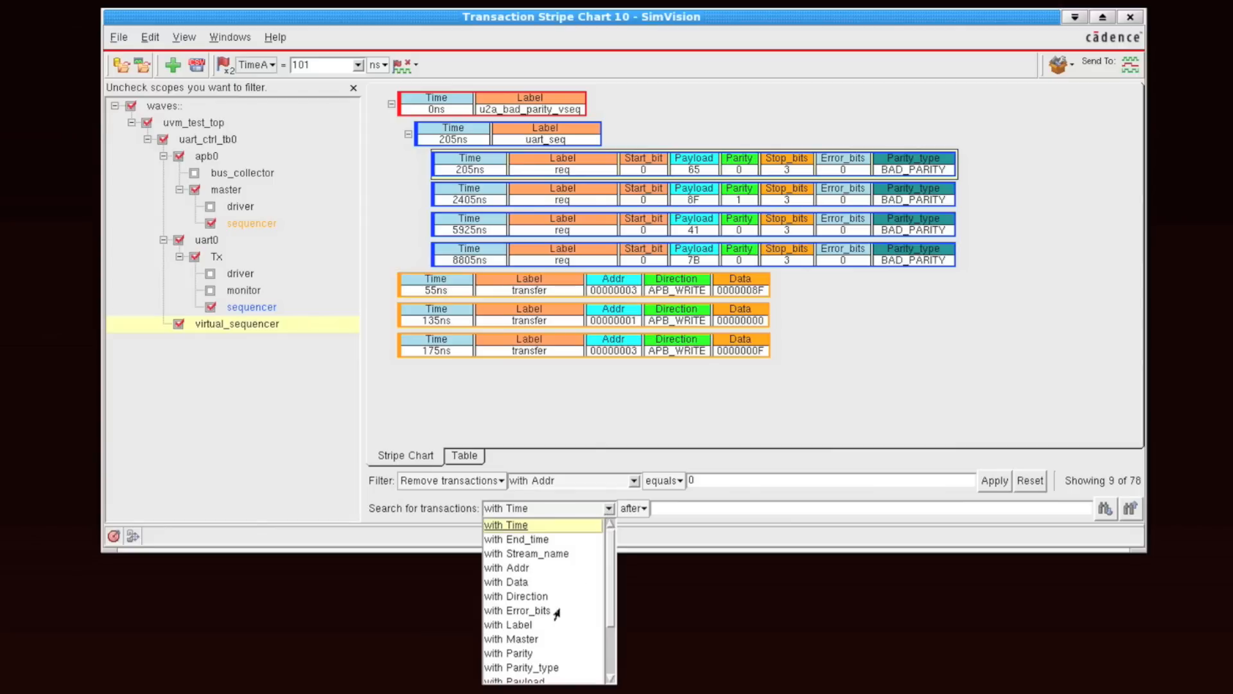
pyautogui.moveTo(560, 658)
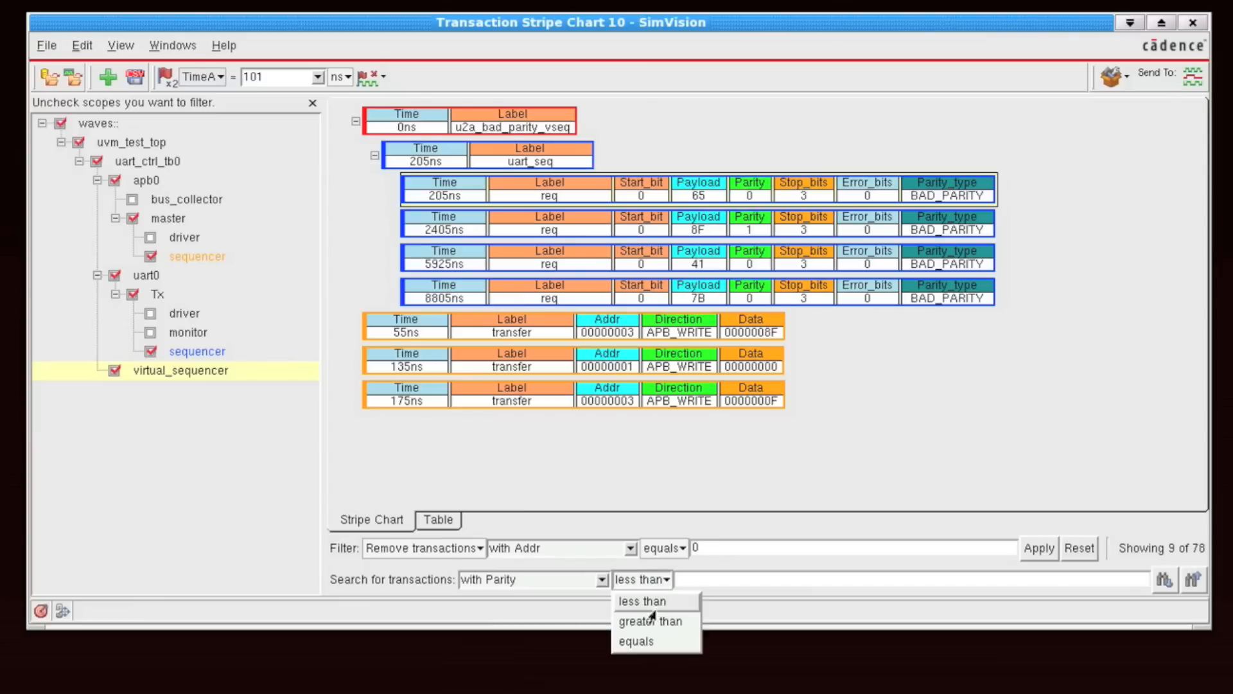
# Set the transaction search to Parity equals 1 to find the 2405ns req transaction.
pyautogui.click(637, 641)
pyautogui.write('1')
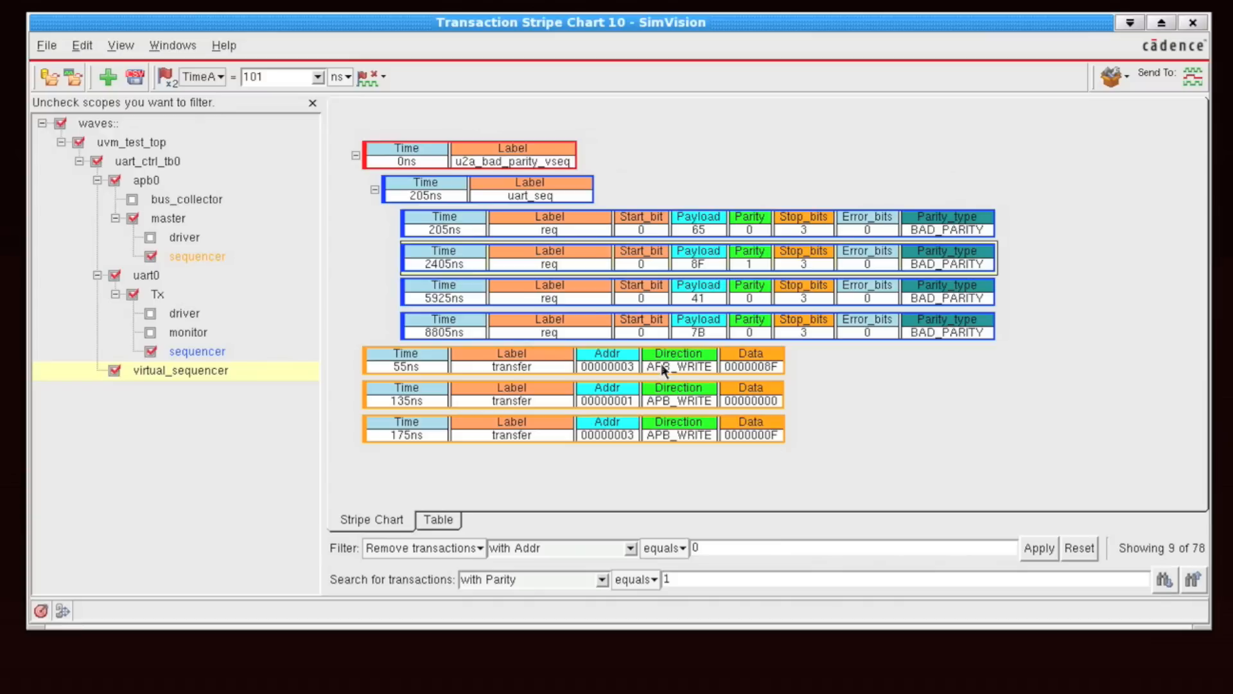
pyautogui.moveTo(935, 326)
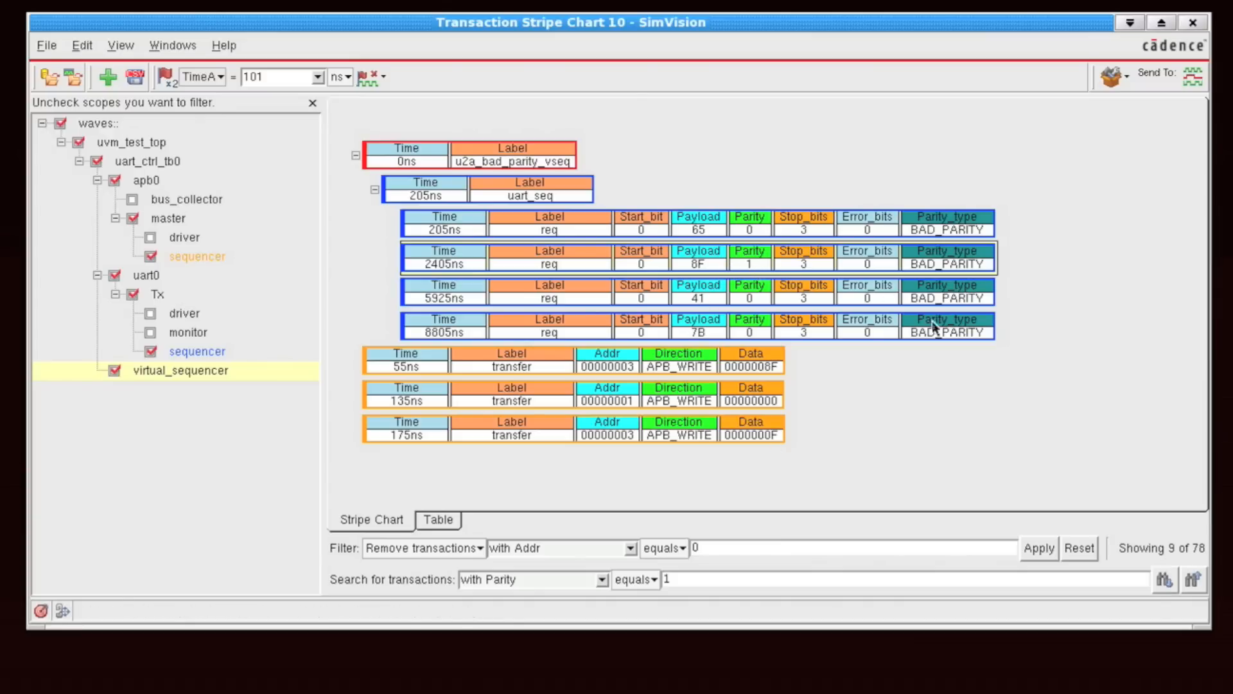
pyautogui.moveTo(1168, 596)
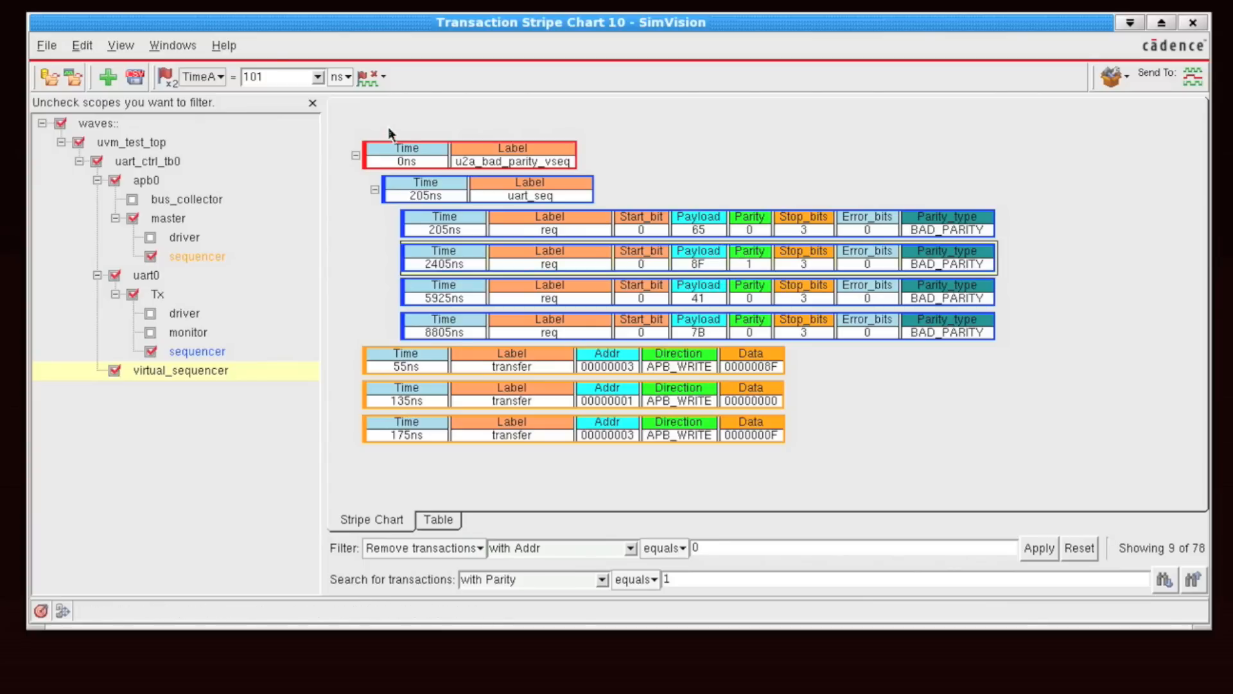
pyautogui.moveTo(488, 429)
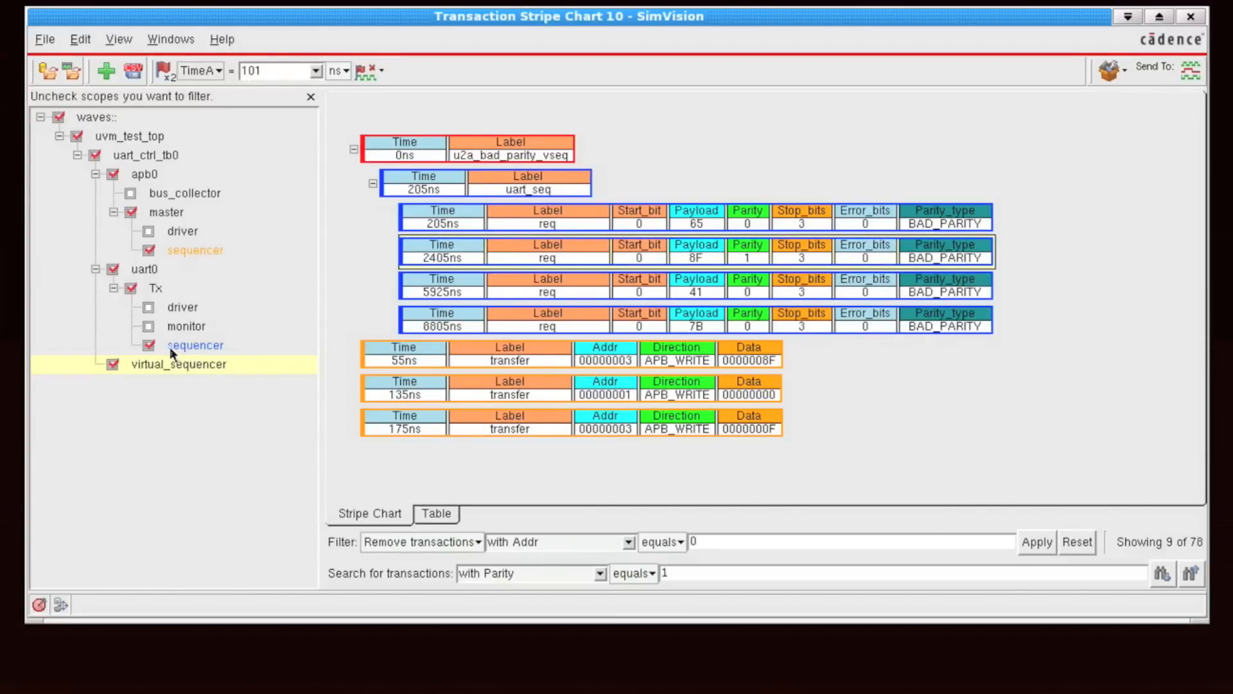
# Select the uart0 Tx sequencer scope to send its transactions to a Waveform window.
pyautogui.click(196, 344)
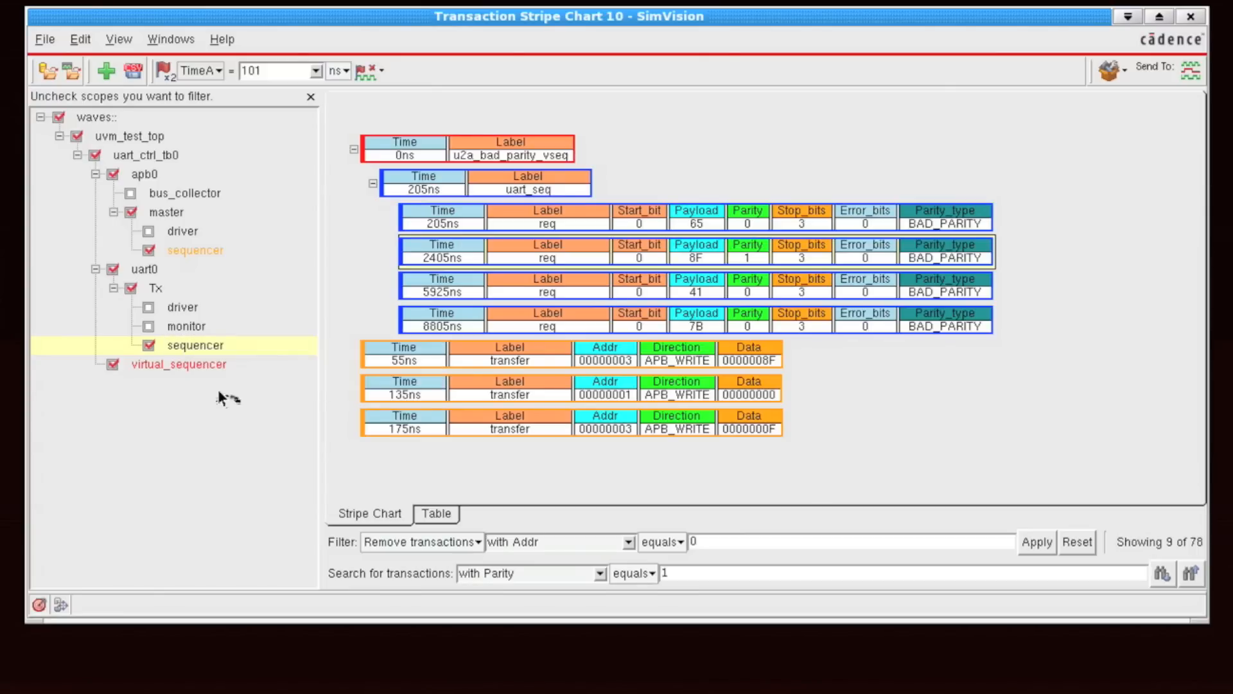
pyautogui.moveTo(380, 475)
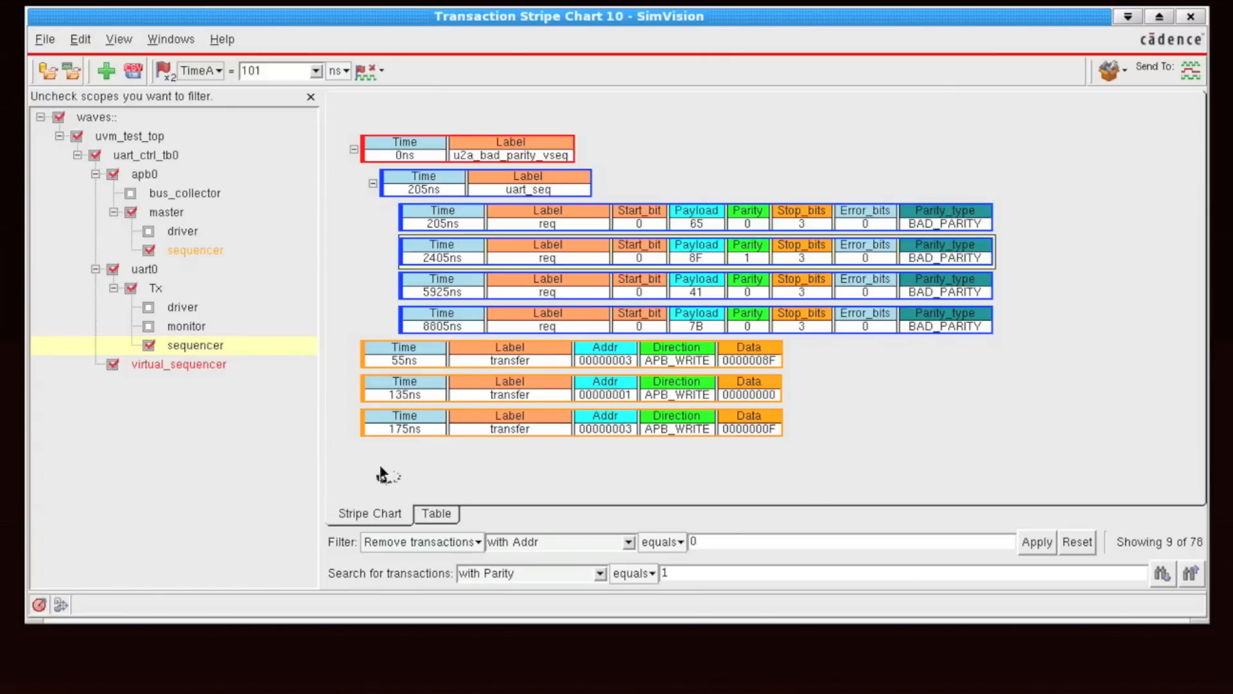
pyautogui.moveTo(537, 603)
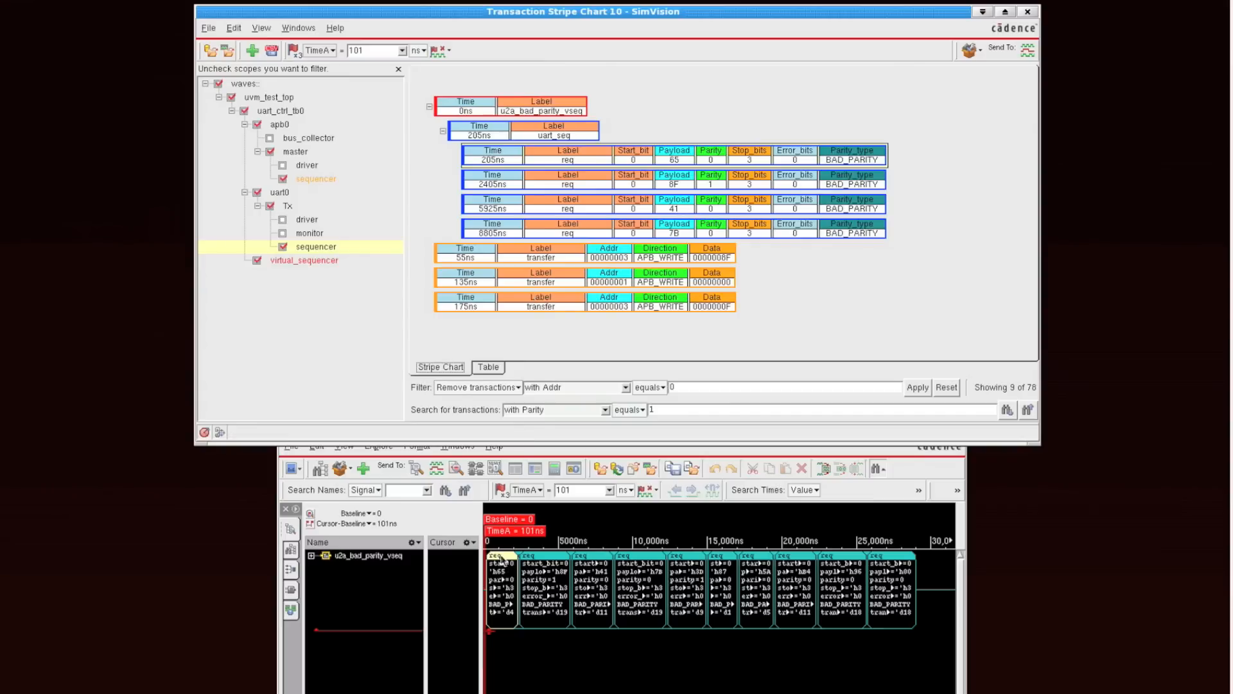
pyautogui.moveTo(555, 437)
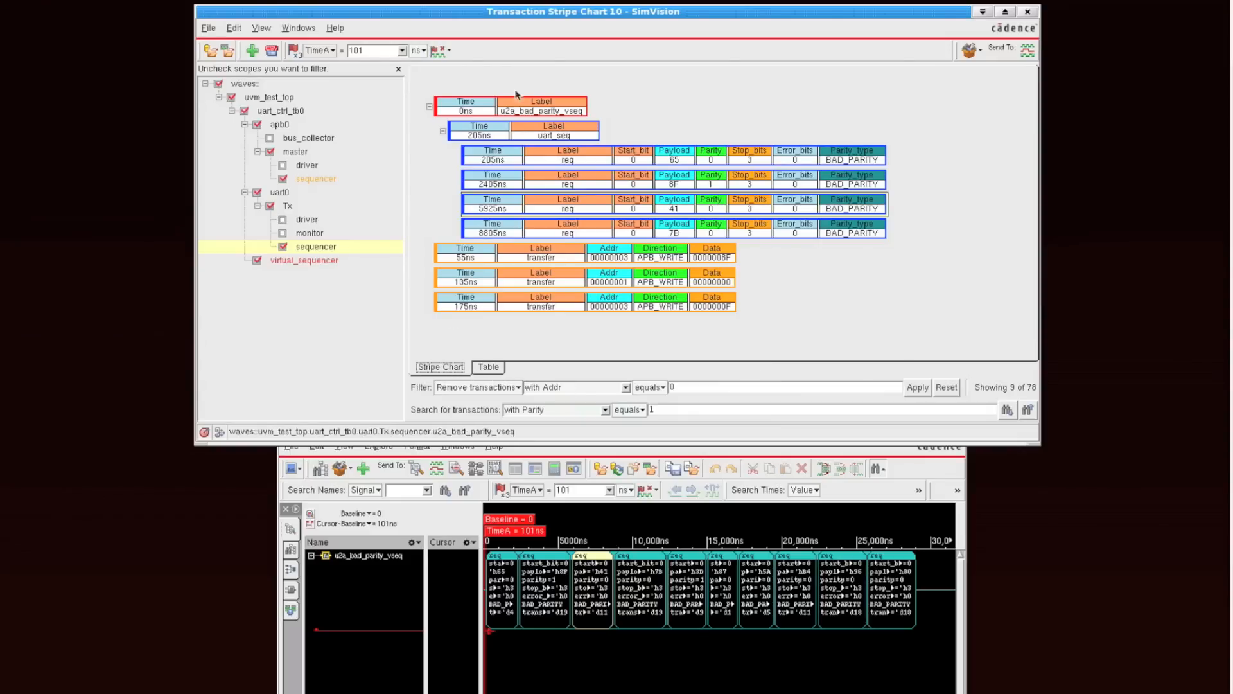
# View the filtered transactions as a table with u2a_bad_parity_vseq and uart_seq expanded to the req rows.
pyautogui.click(488, 368)
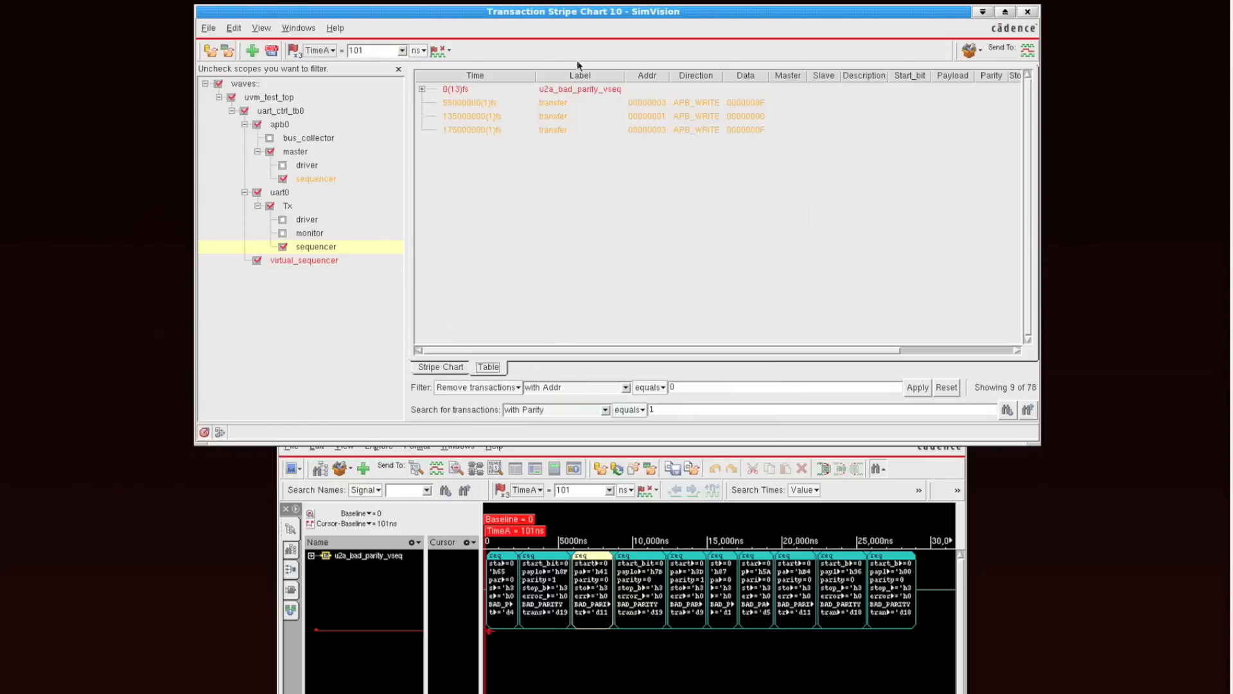
pyautogui.click(421, 90)
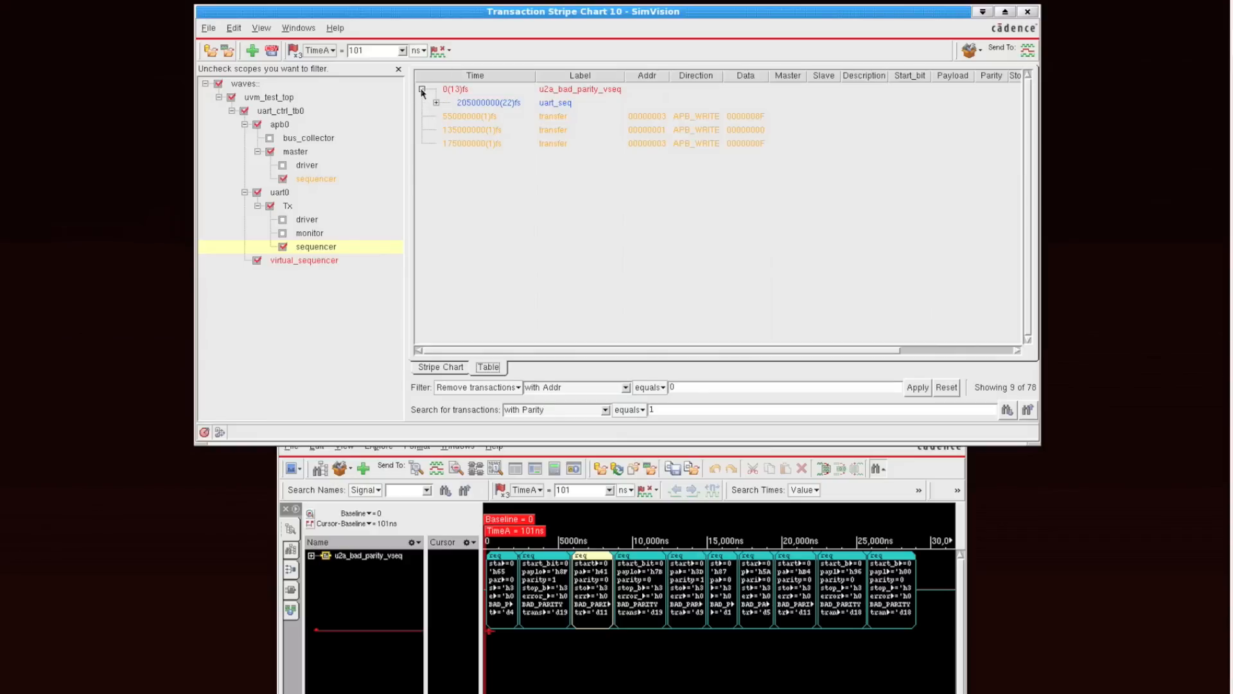
pyautogui.click(437, 103)
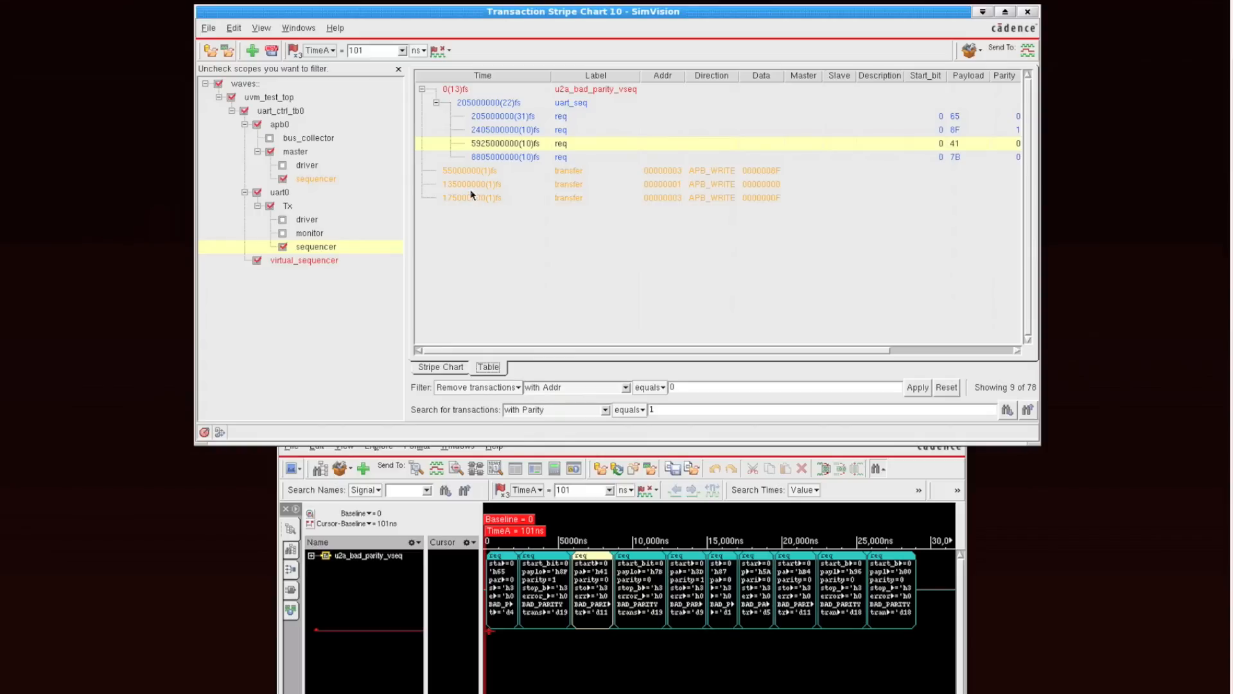
pyautogui.moveTo(491, 223)
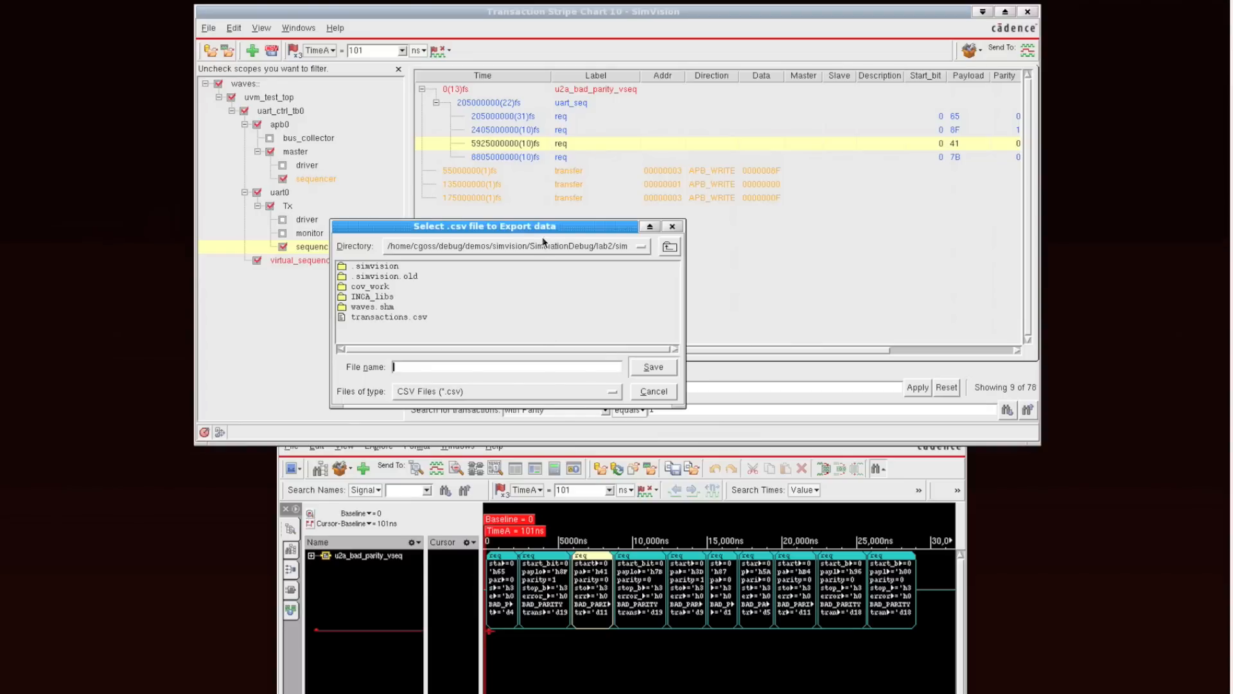
pyautogui.moveTo(651, 390)
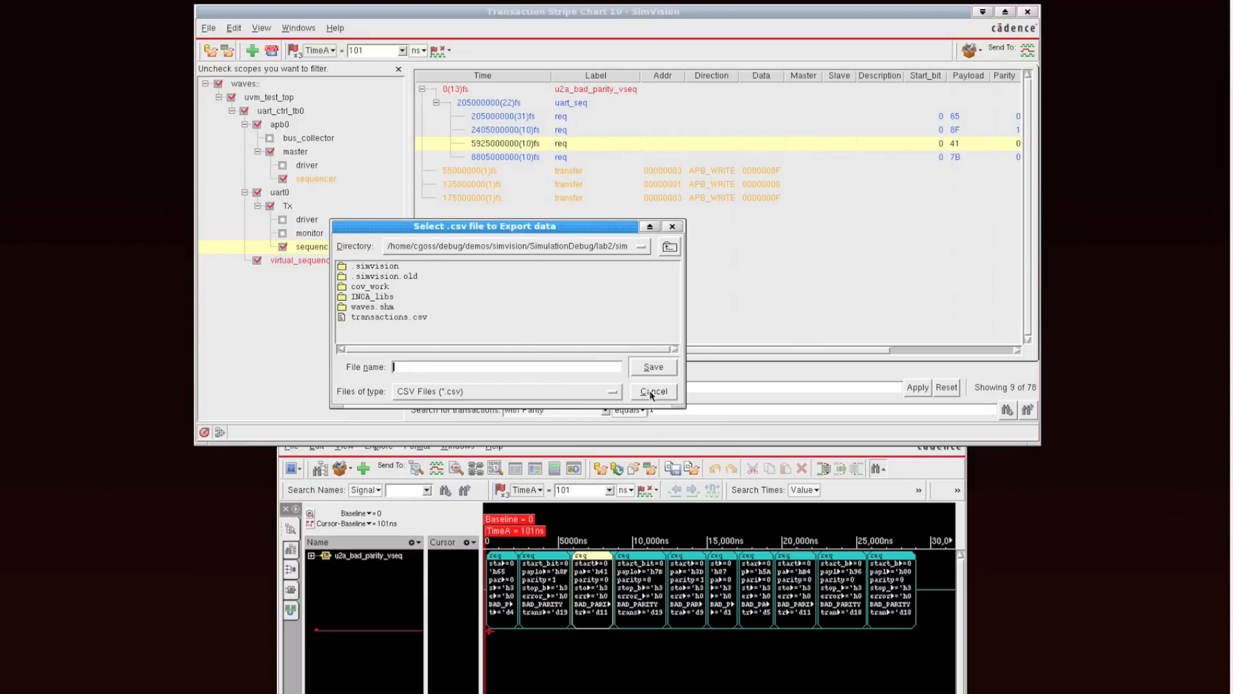
pyautogui.click(652, 391)
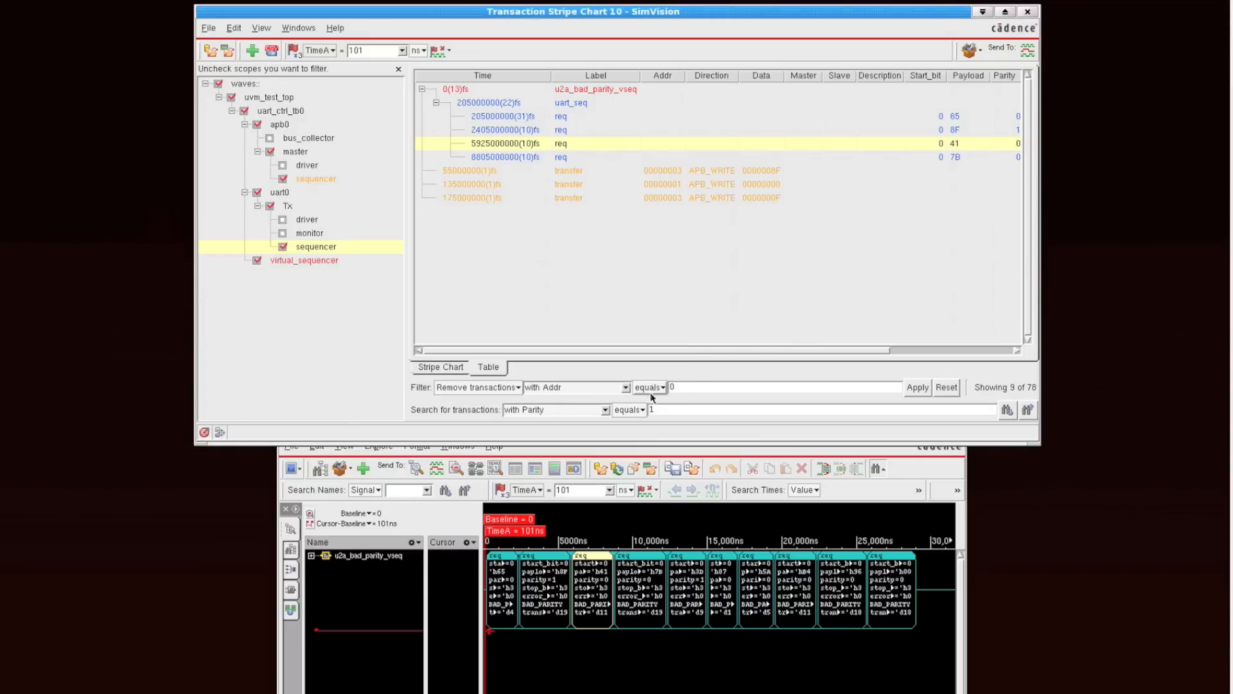